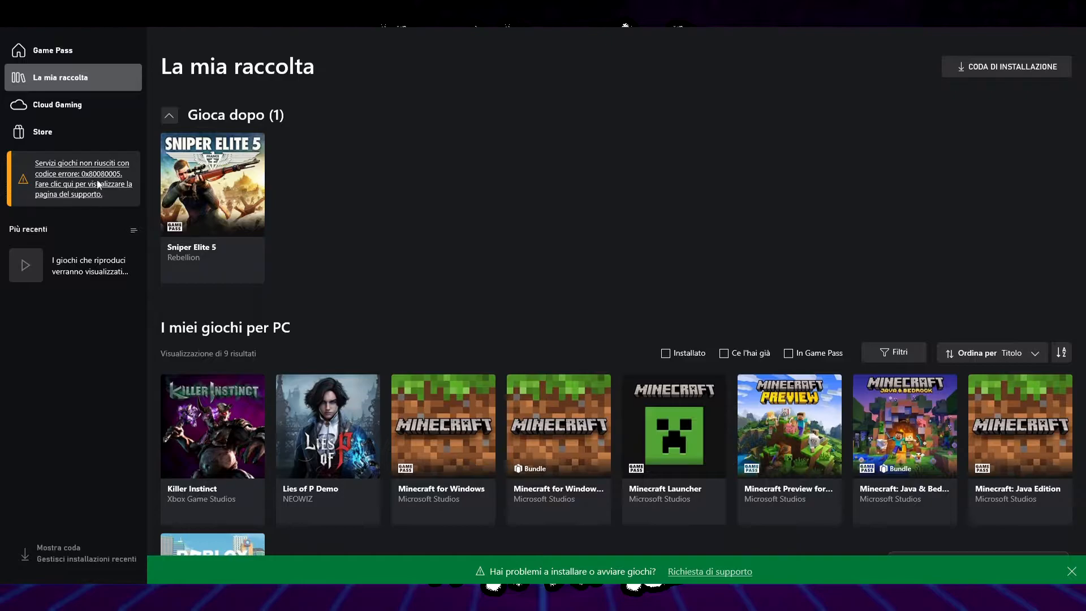
mouse_move(222, 200)
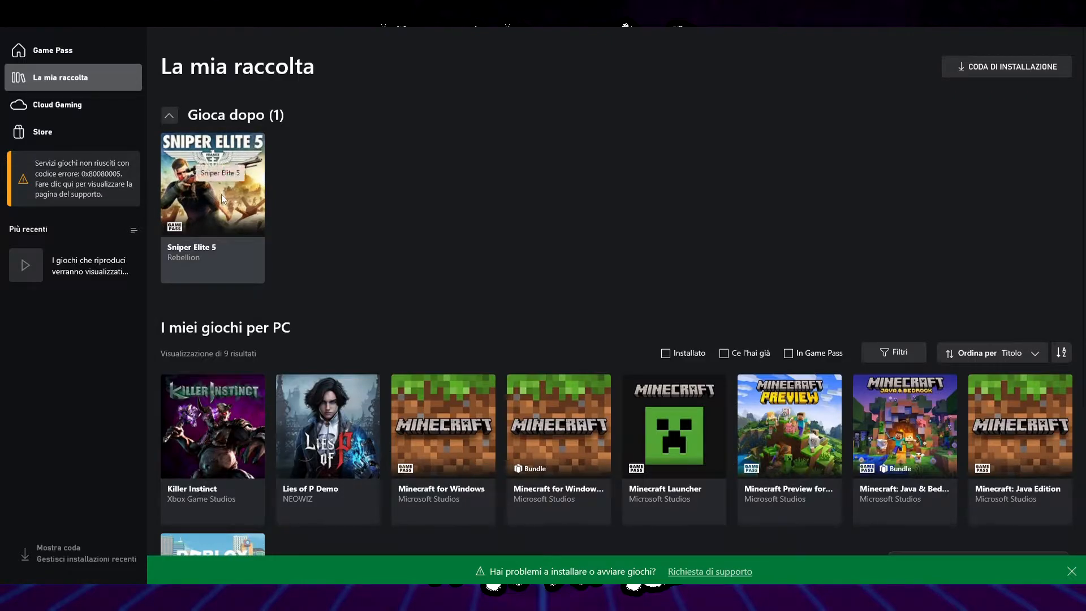
Step: From Sniper Elite 5, check the Xbox app's installation options, then close settings
click(212, 182)
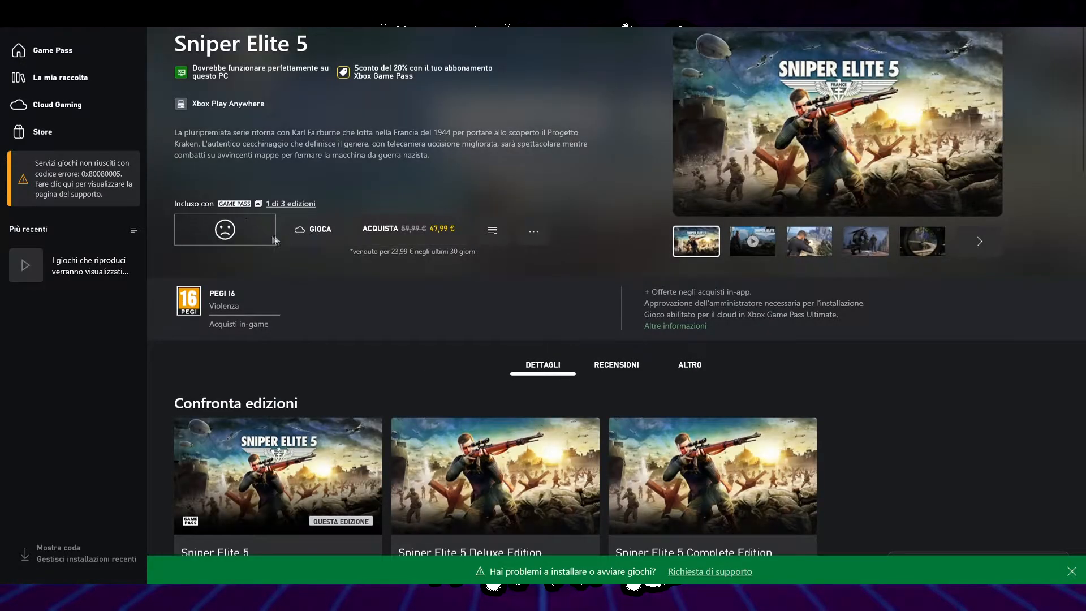
mouse_move(578, 243)
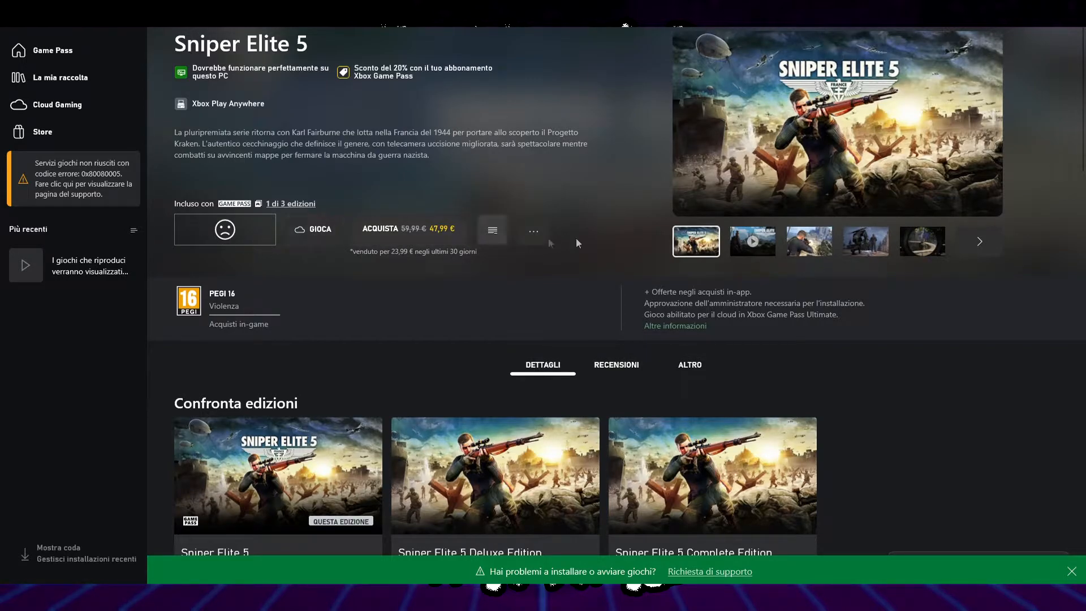
mouse_move(353, 317)
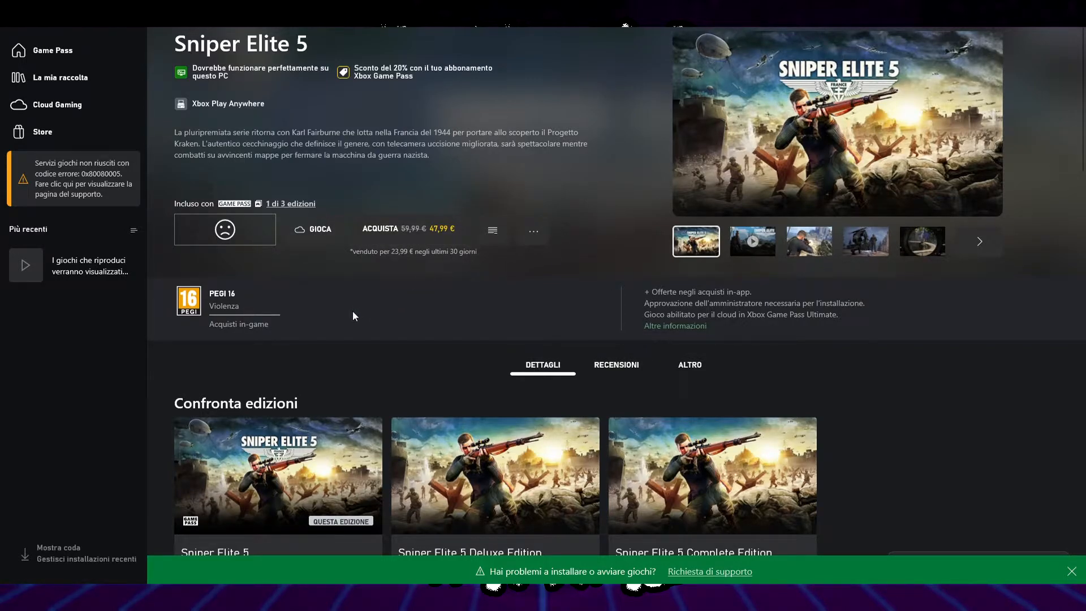
click(61, 77)
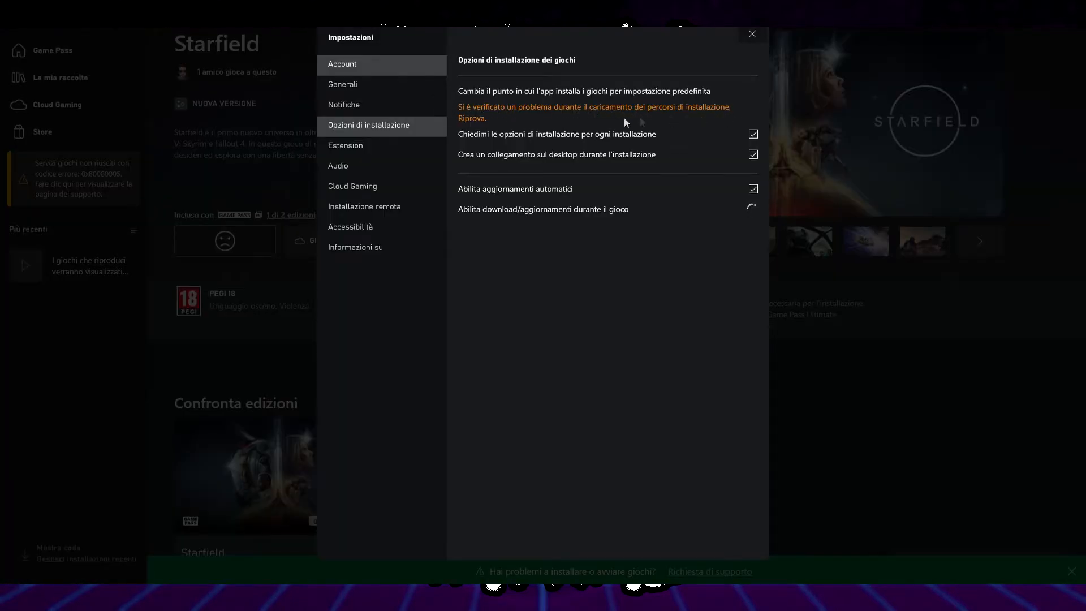
mouse_move(775, 234)
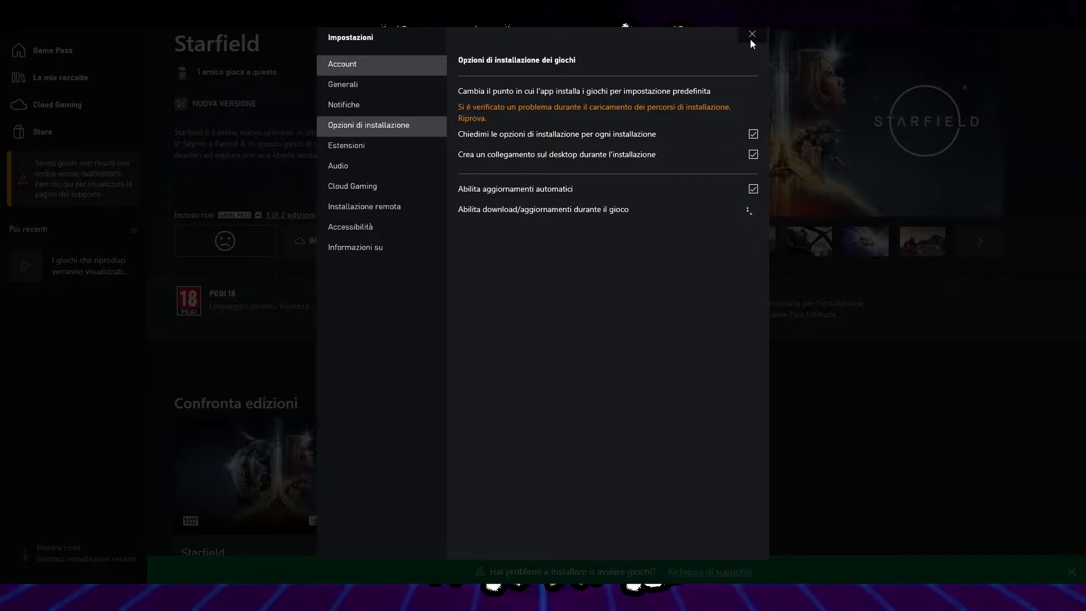
click(752, 34)
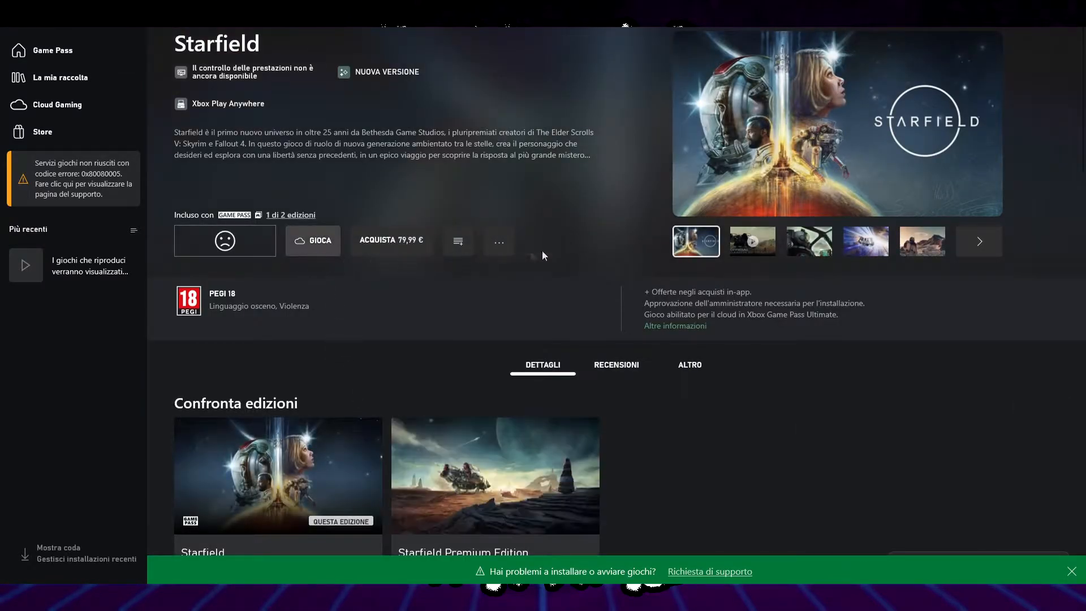
Step: Search for updates and open Windows Update, which shows the latest updates installed
text(pdate)
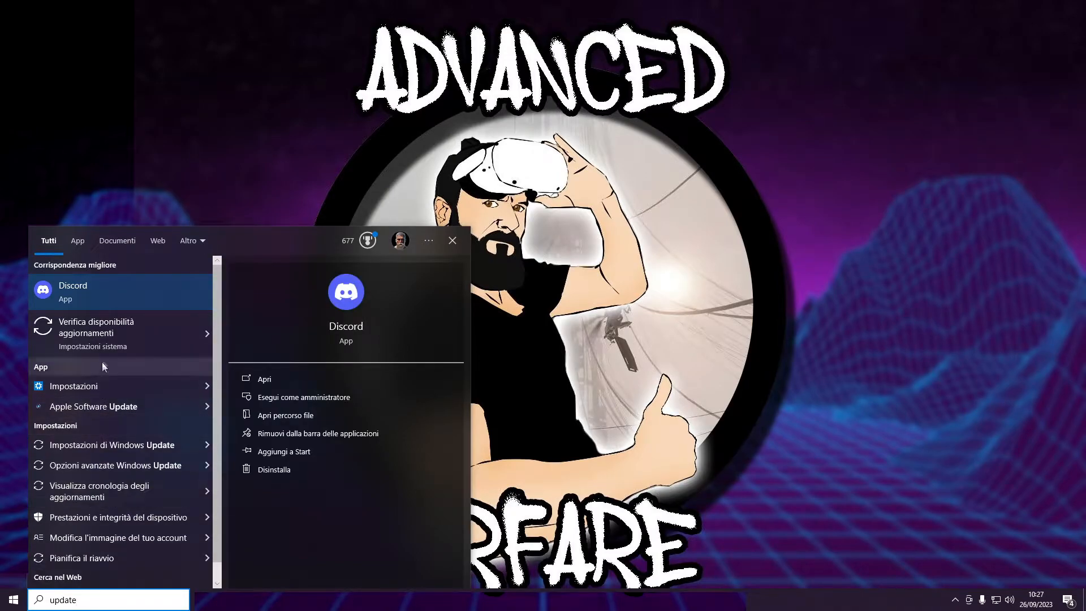
mouse_move(108, 334)
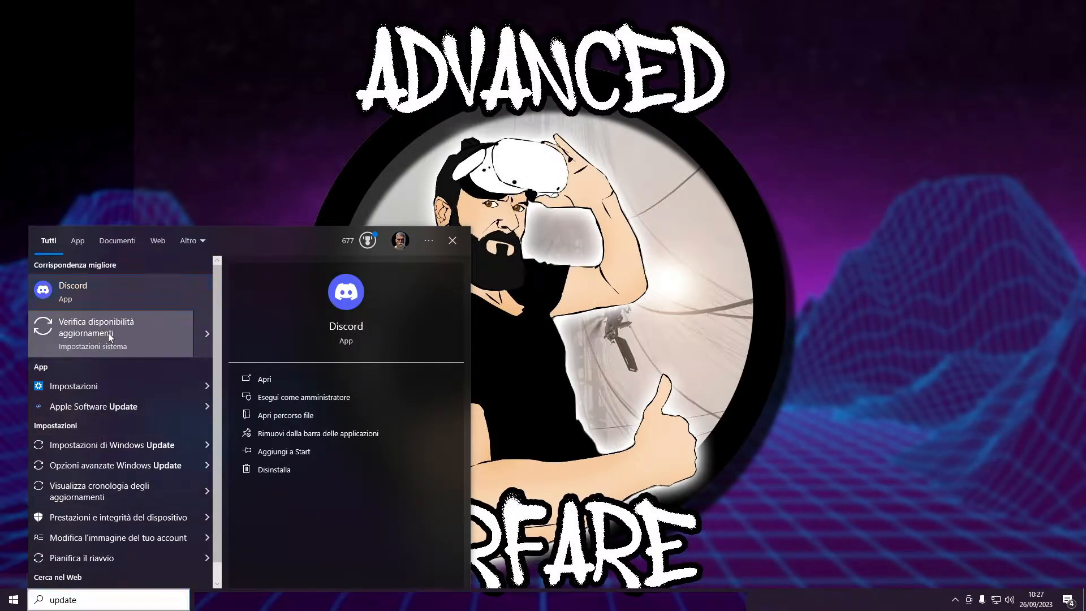
click(96, 327)
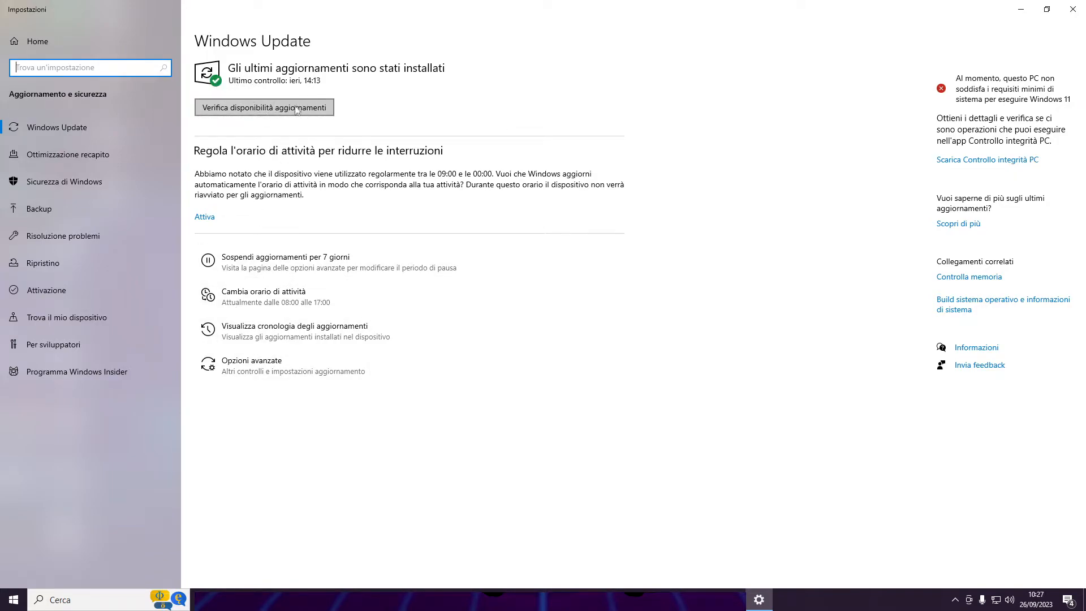
mouse_move(284, 366)
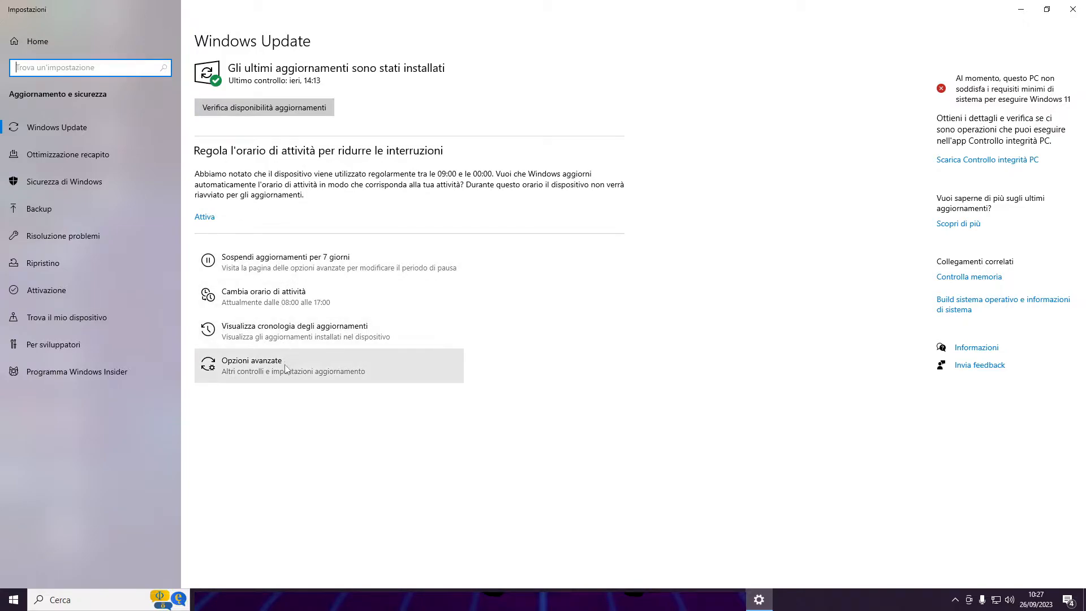
mouse_move(287, 245)
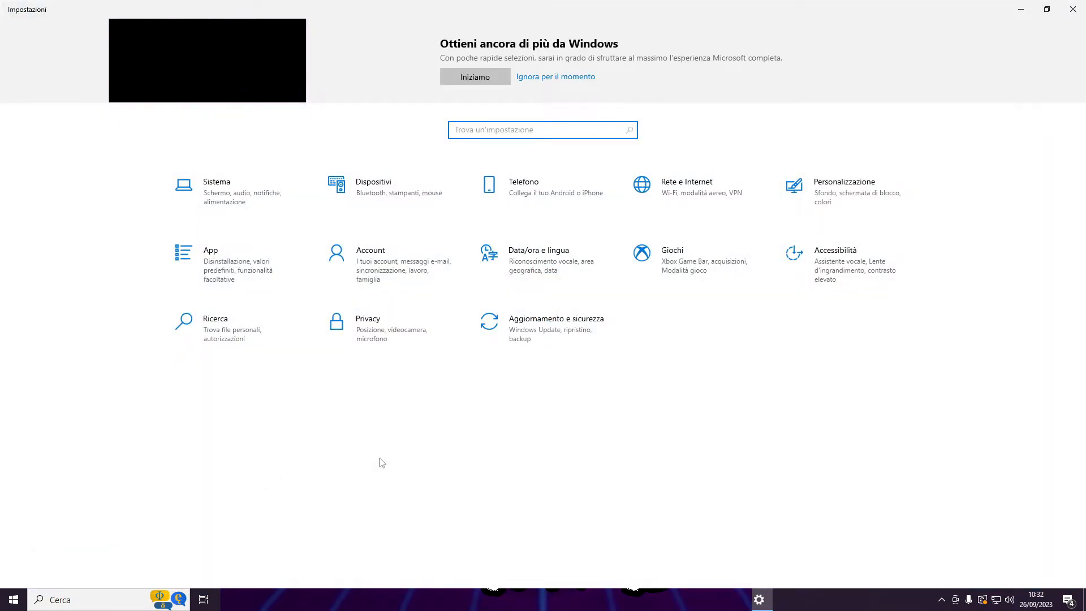
mouse_move(682, 194)
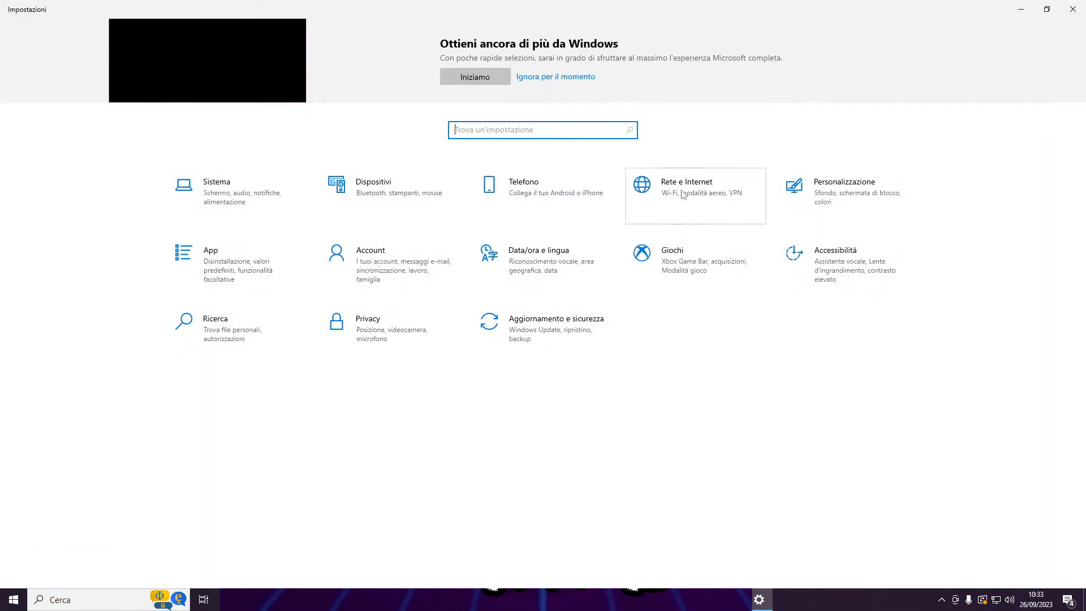
Step: Open Network & Internet status and run the network troubleshooter
click(686, 181)
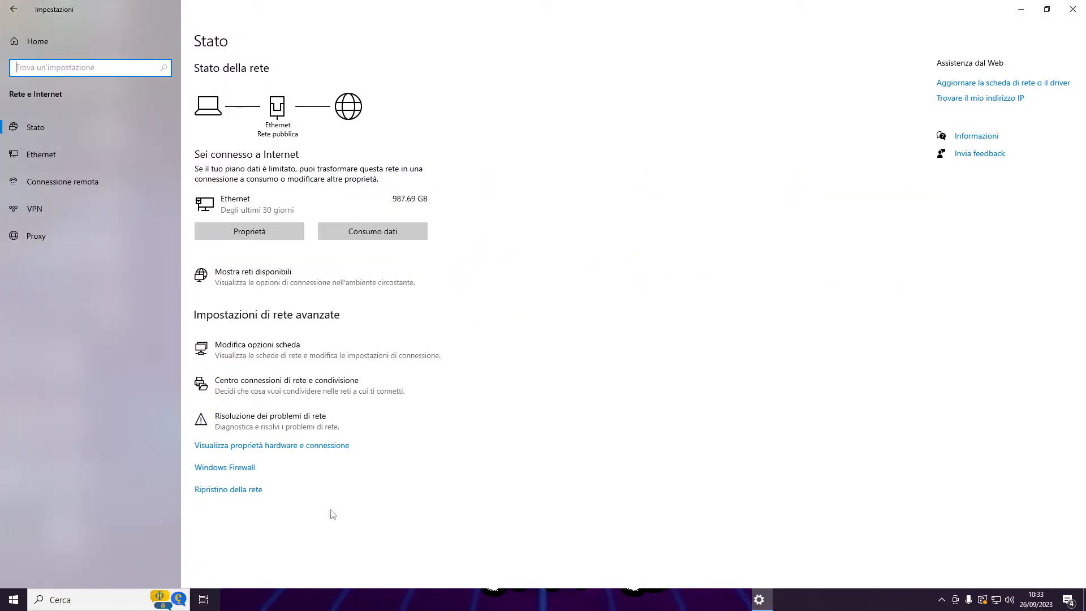
mouse_move(270, 420)
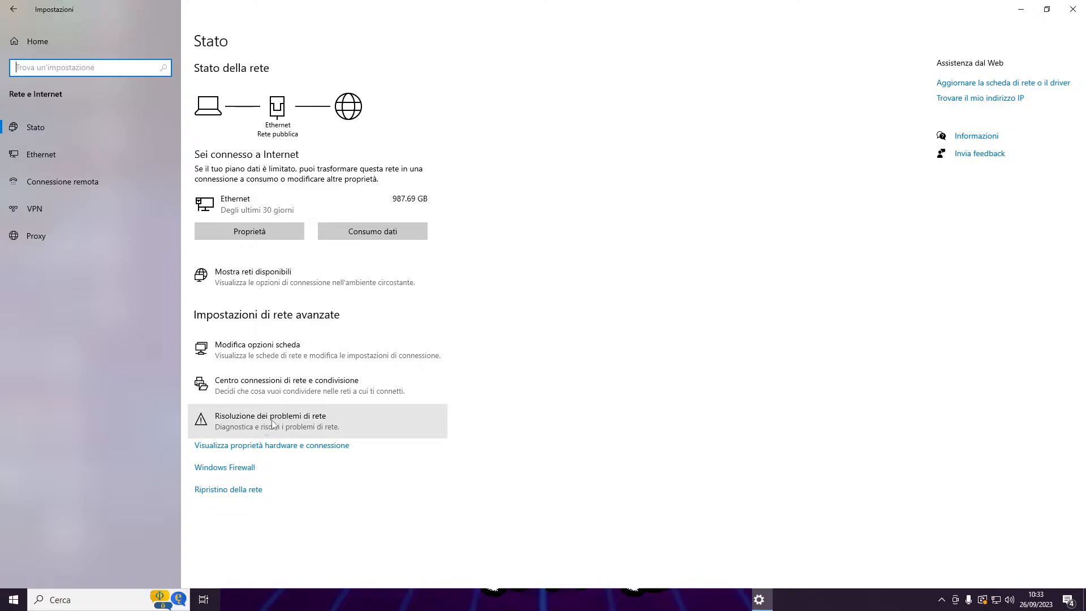
click(271, 420)
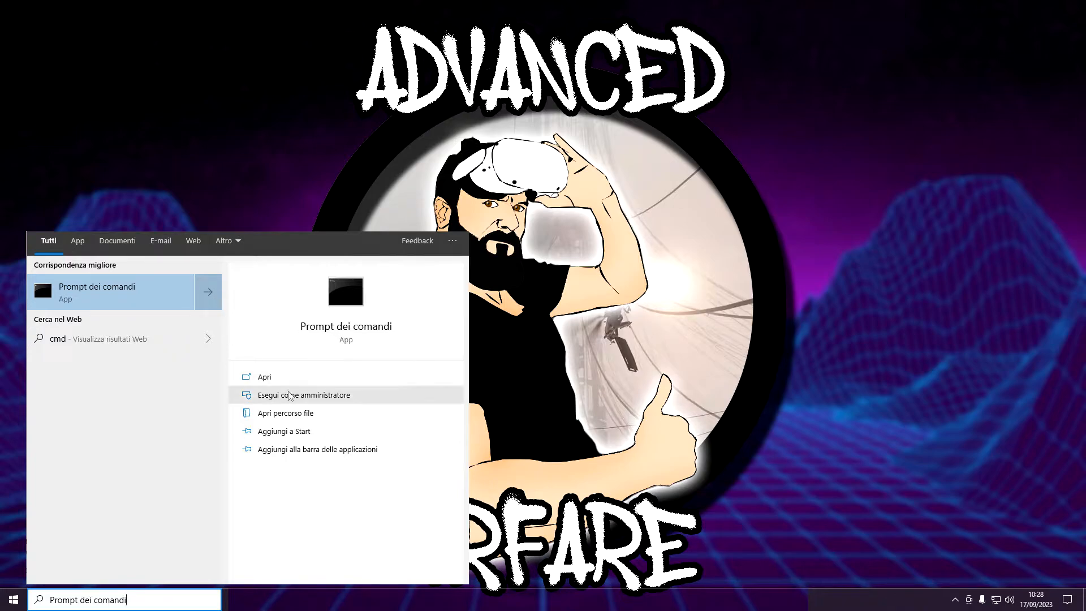
Step: Run ipconfig /release, ipconfig /renew and netsh winsock reset in an admin Command Prompt
click(302, 395)
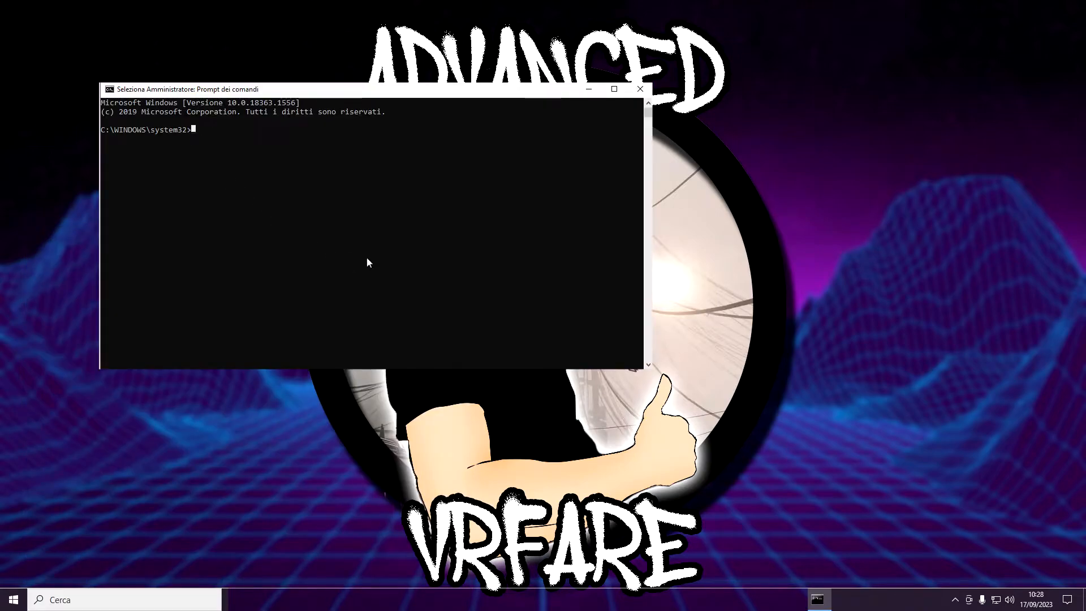
mouse_move(390, 268)
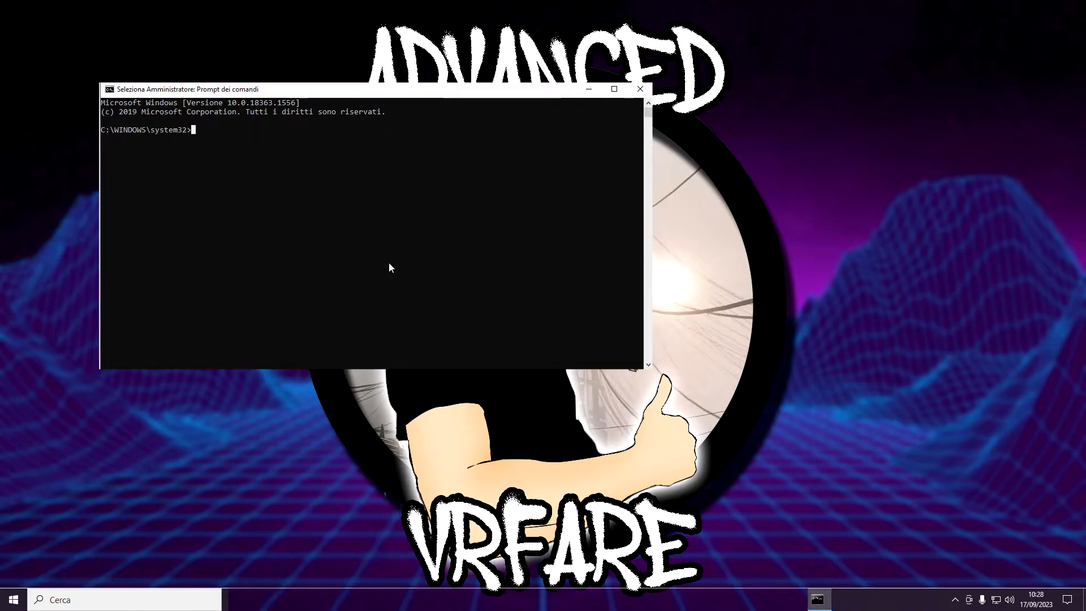
text(ipc)
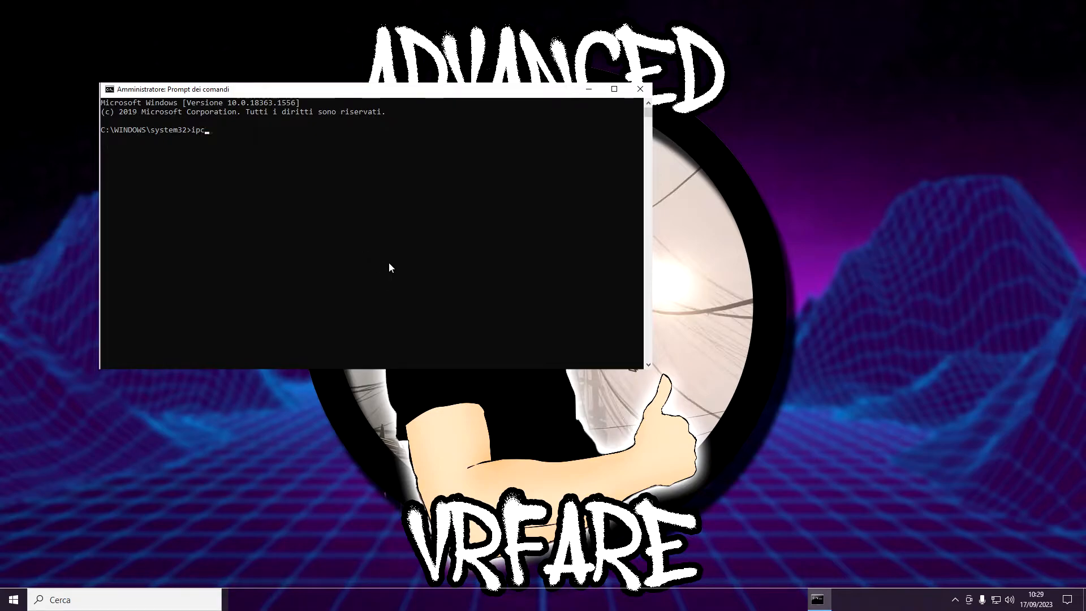
text(onfig/release)
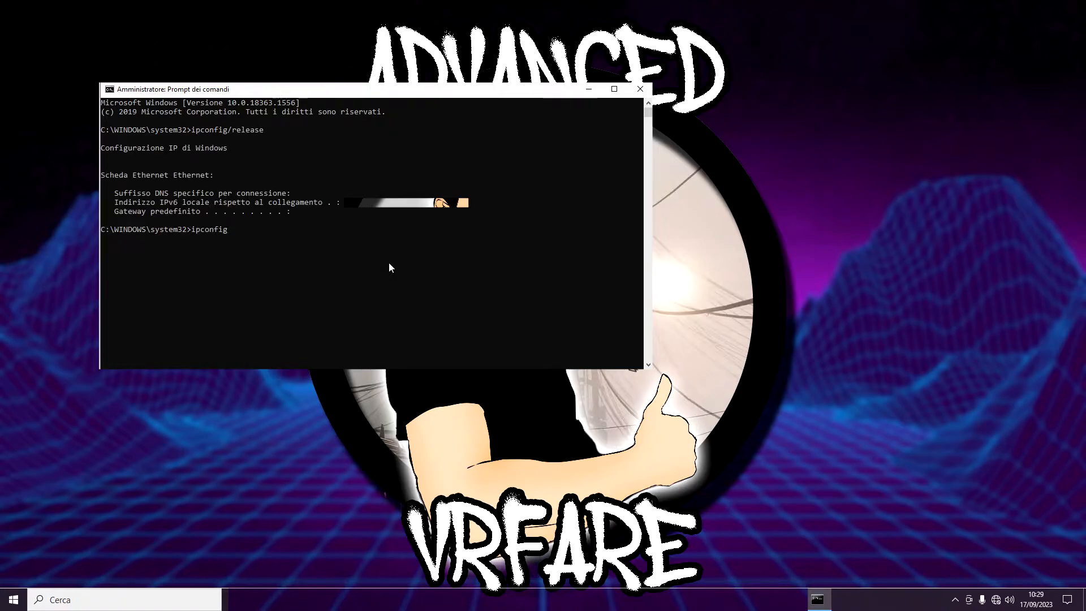
text(/rene)
text(netsh)
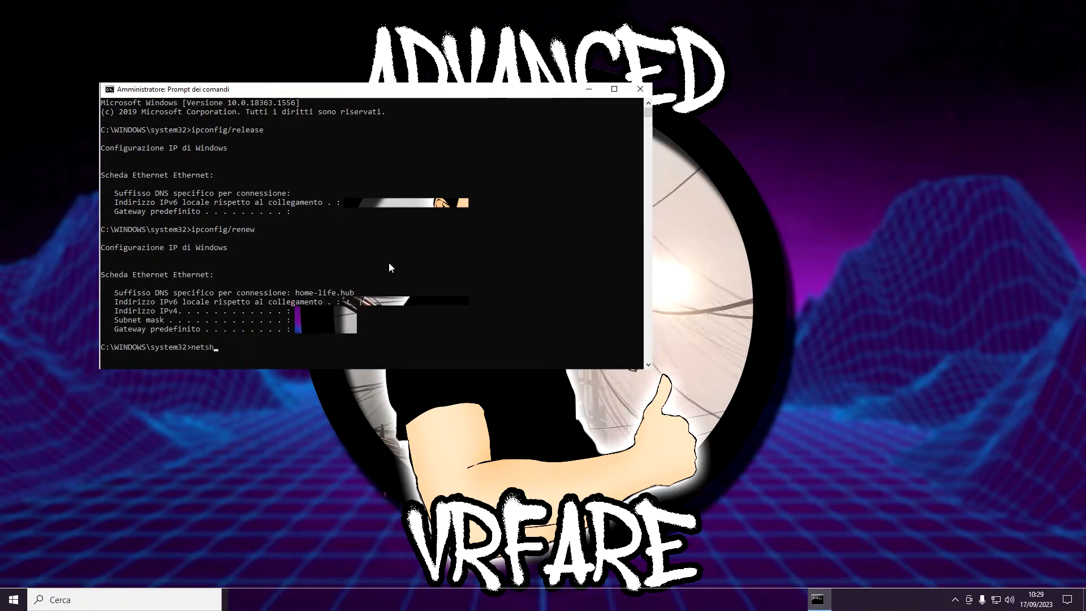
text(winsock)
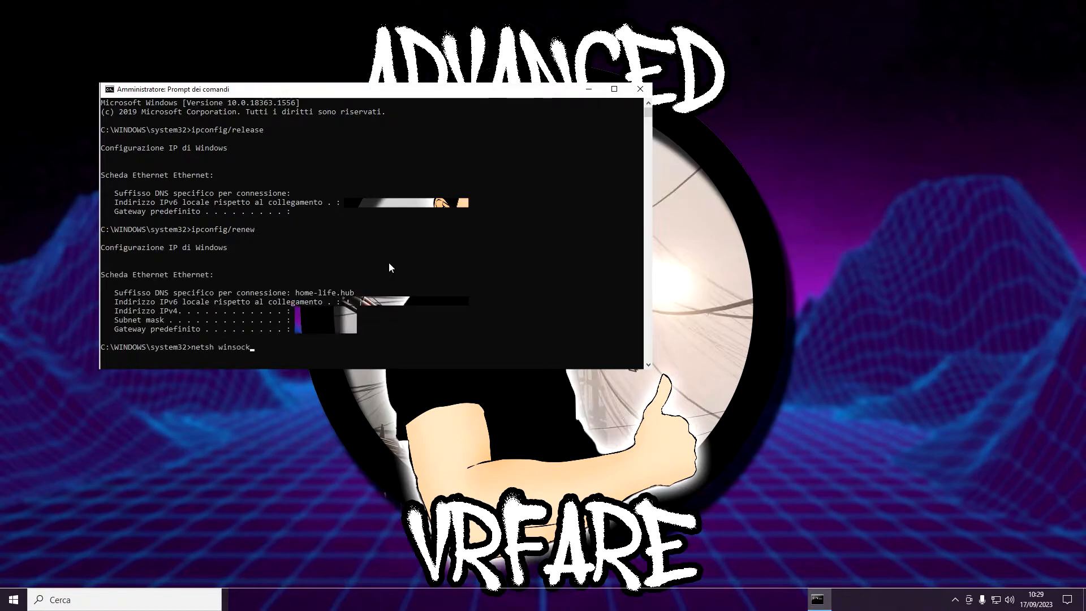
text(reset)
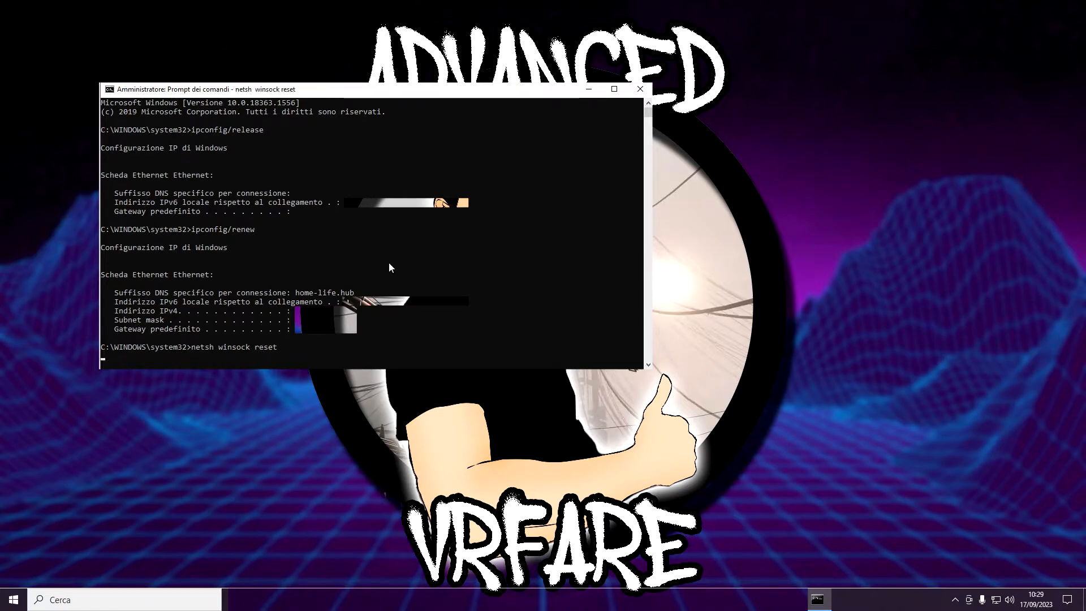
text(pulizia disco)
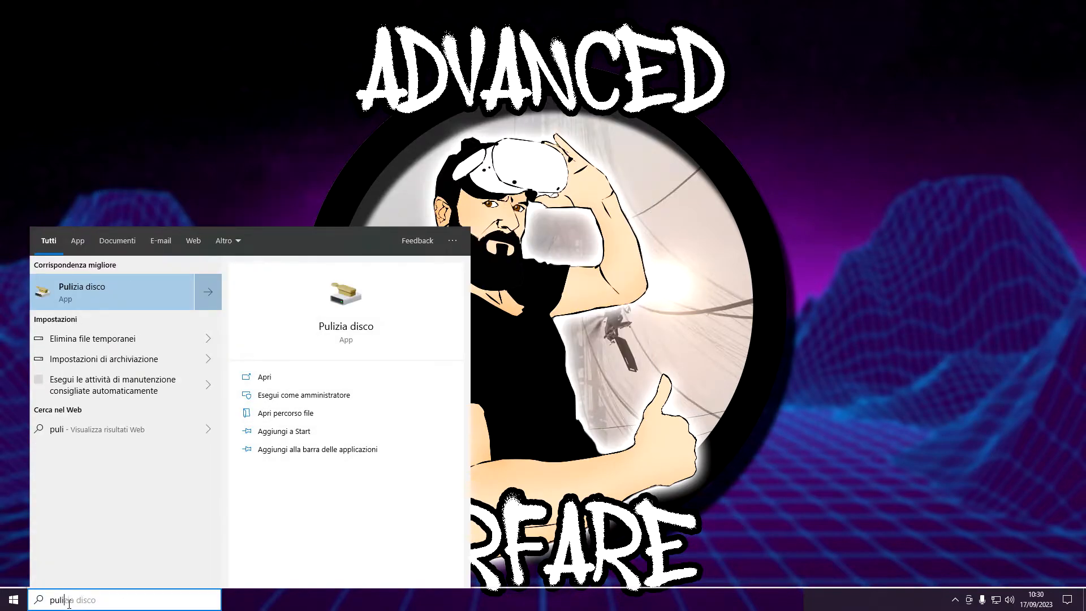
Step: Search 'pulizia disco' and run Disk Cleanup as administrator
text(zia)
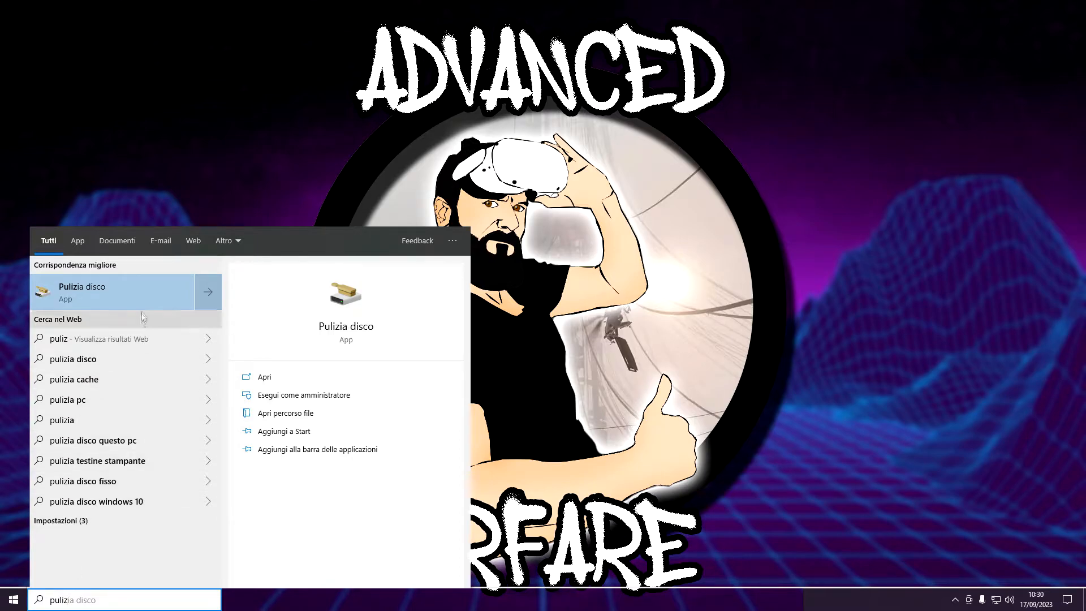
mouse_move(304, 395)
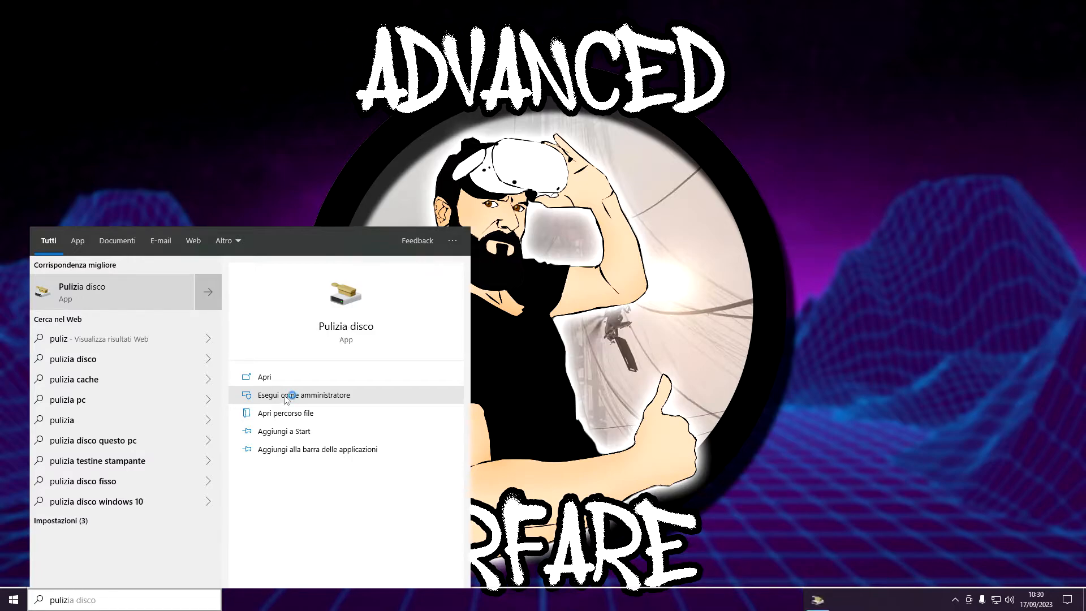
click(303, 395)
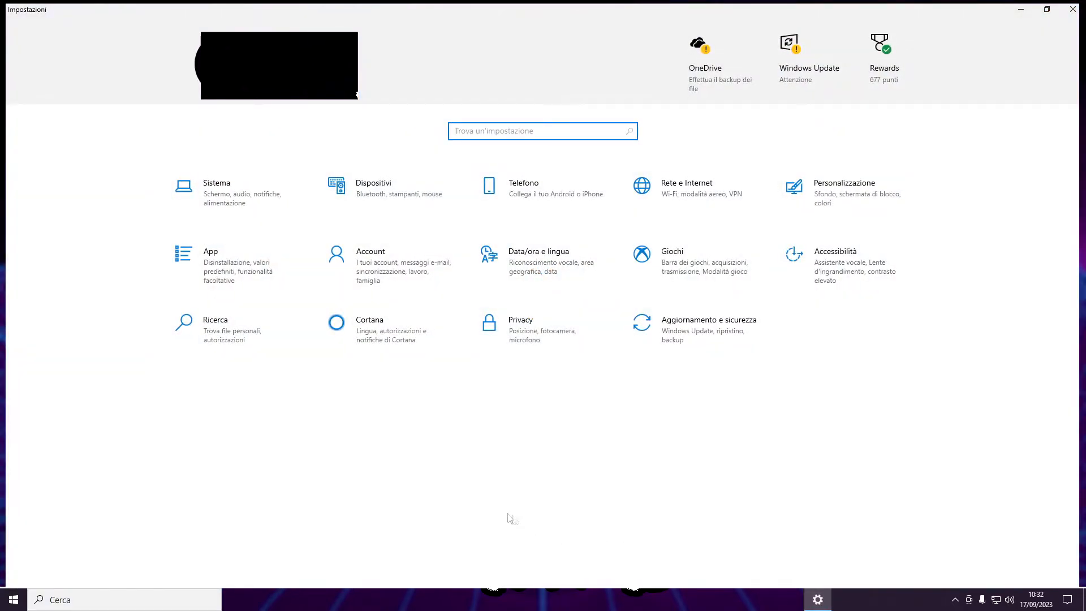
Step: Open Gaming settings and go to the Xbox Networking section
click(670, 251)
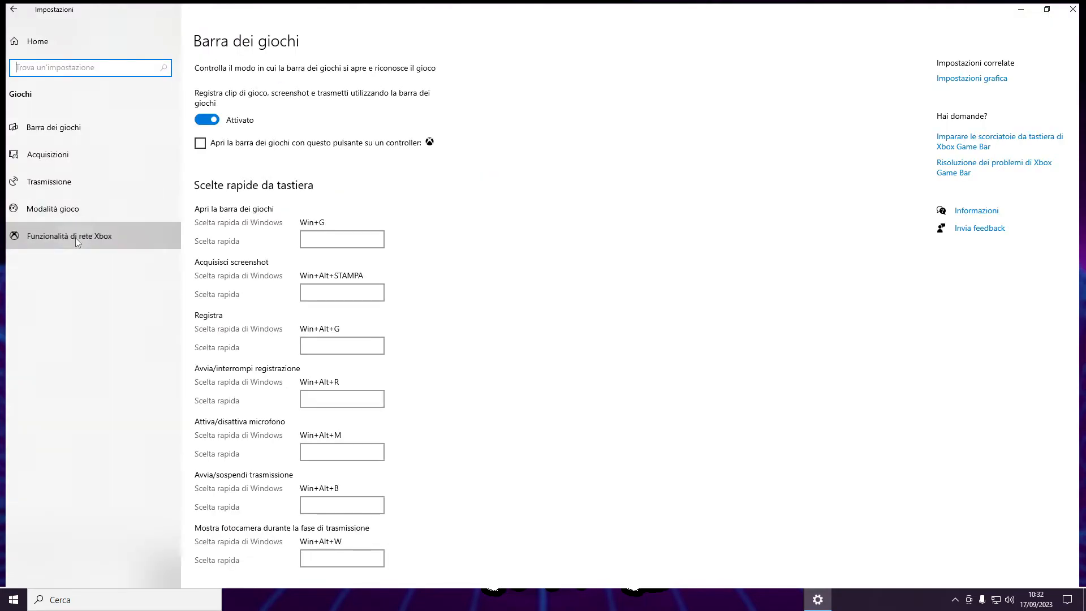
click(70, 235)
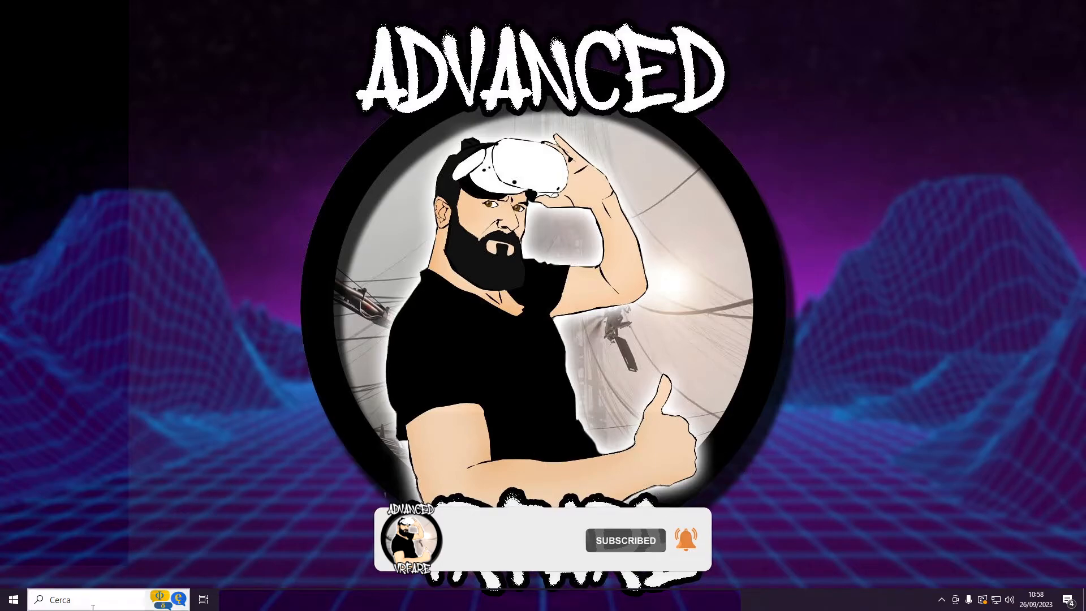
Step: Filter installed apps by 'xbox' and open the Xbox app's advanced reset options
click(12, 599)
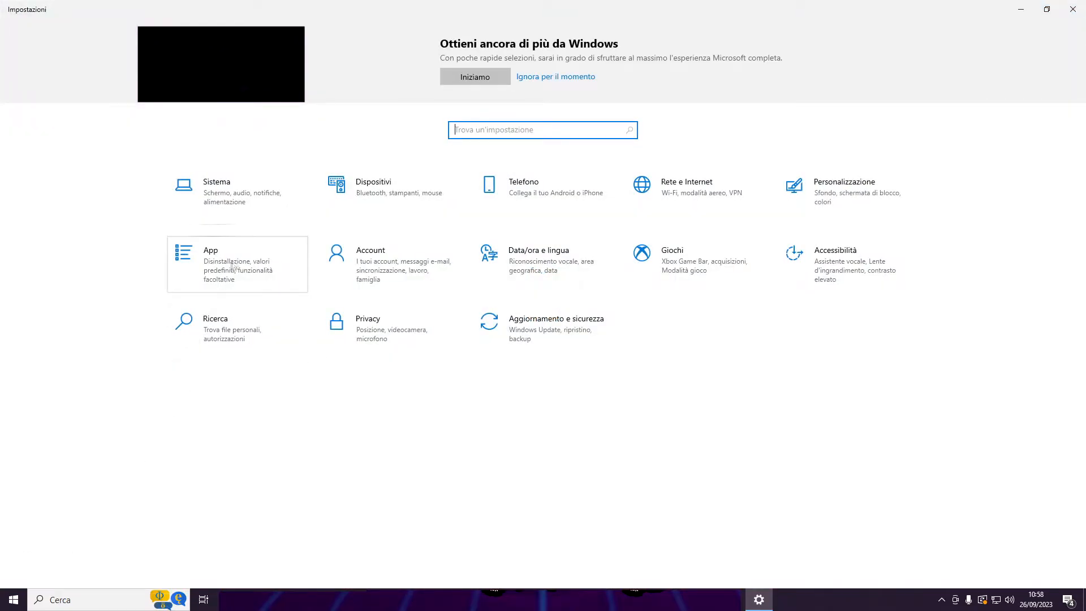
click(210, 263)
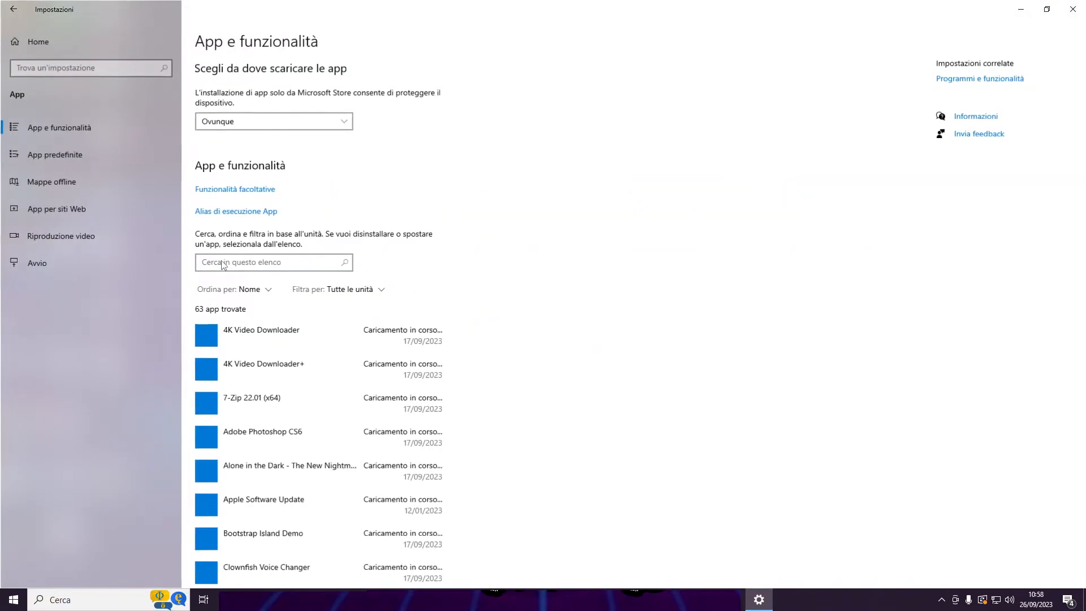
text(xb)
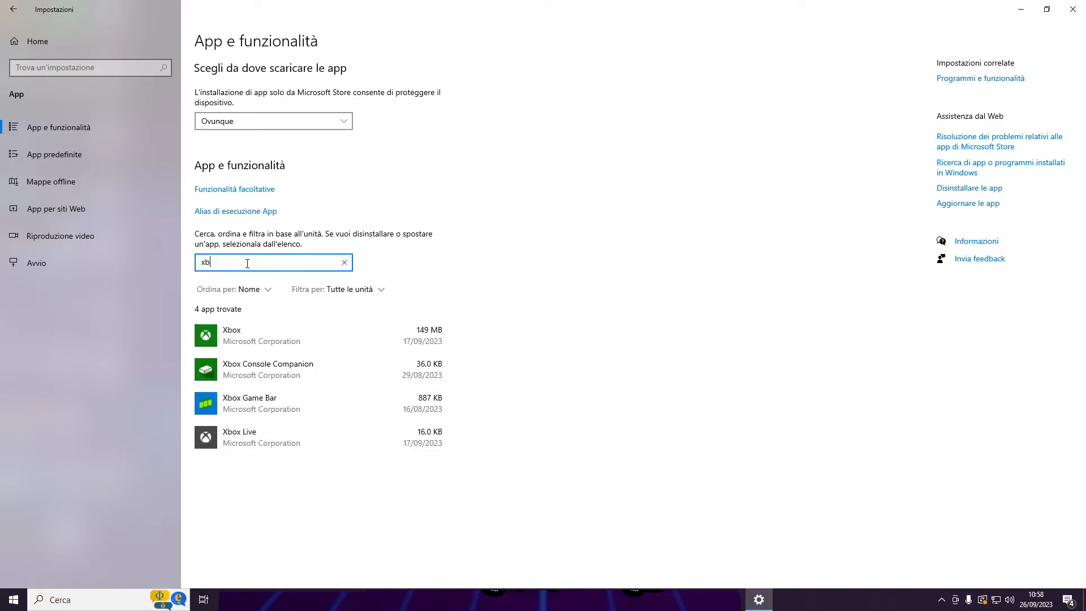
text(ox)
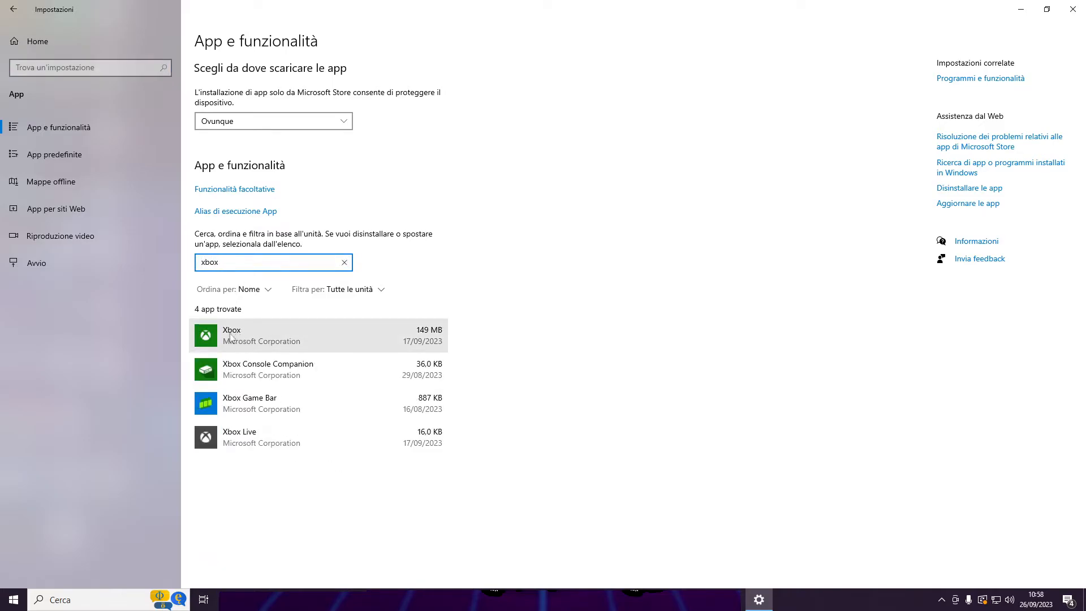
mouse_move(244, 447)
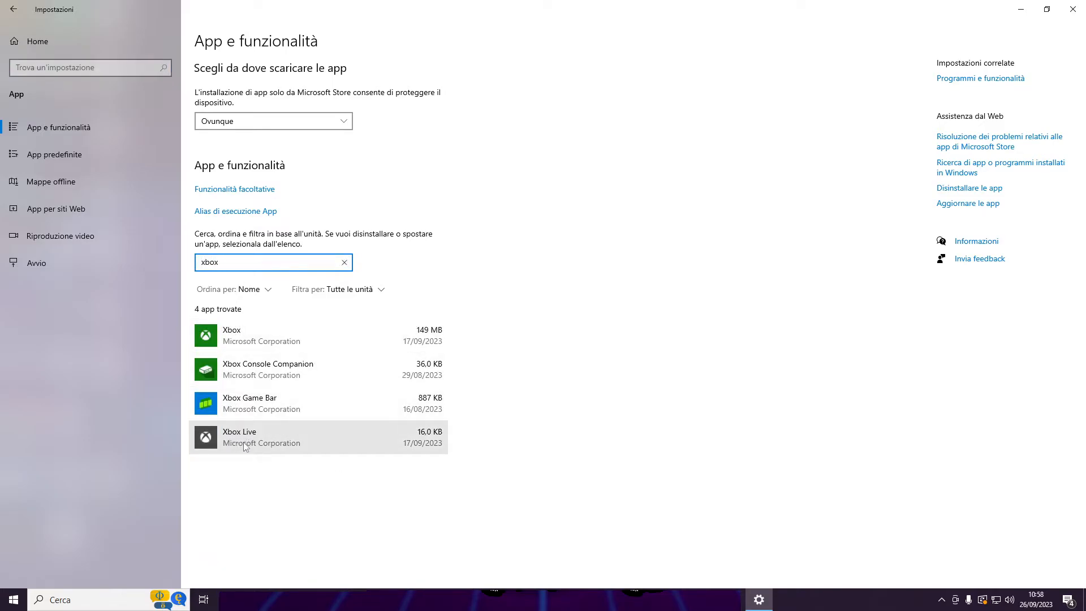
mouse_move(261, 426)
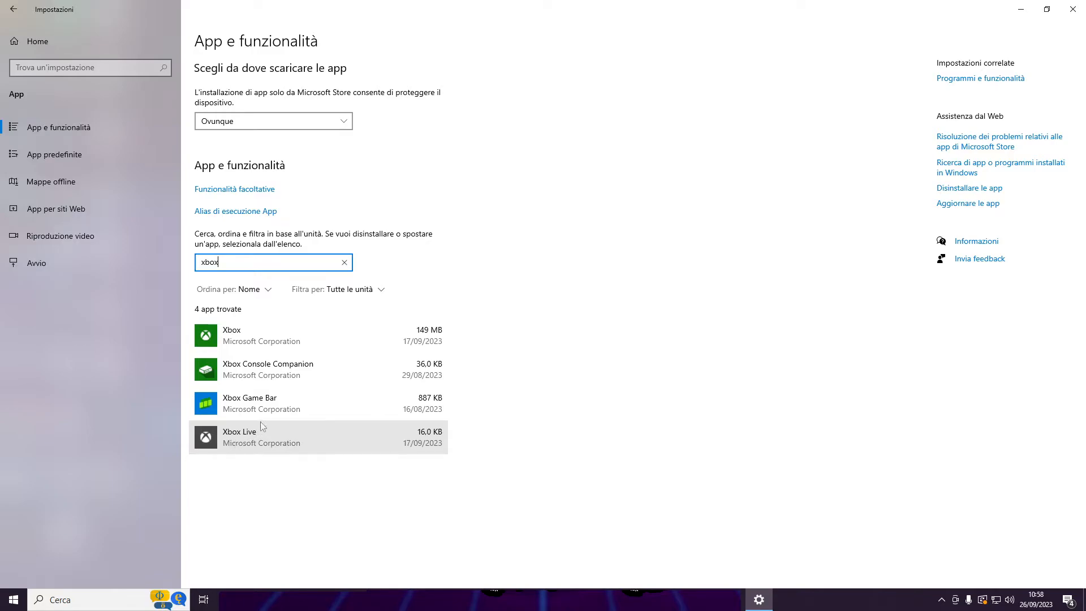
click(317, 336)
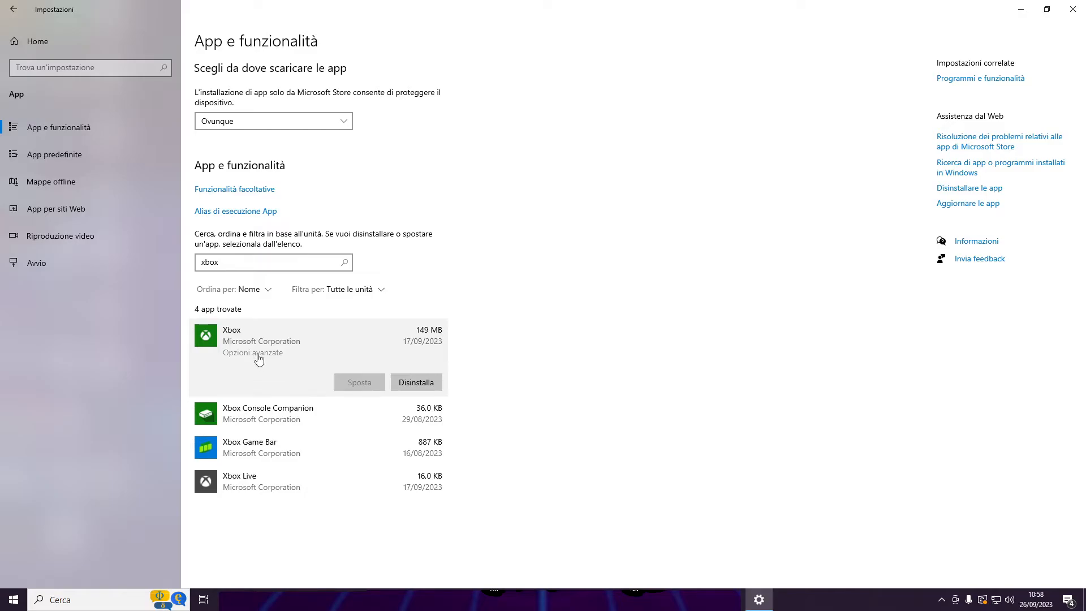
click(253, 353)
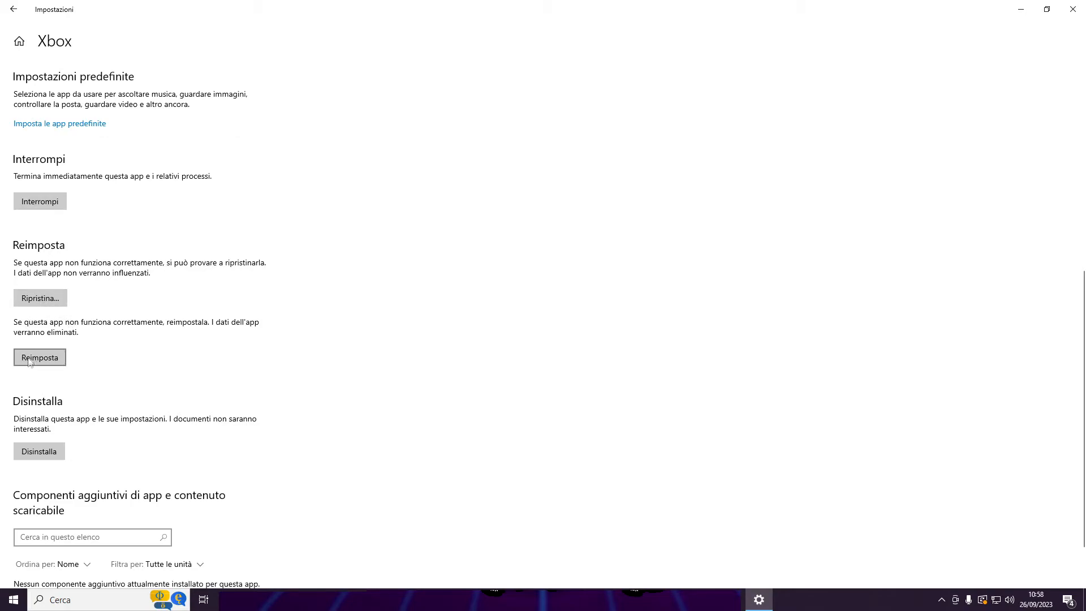
mouse_move(36, 365)
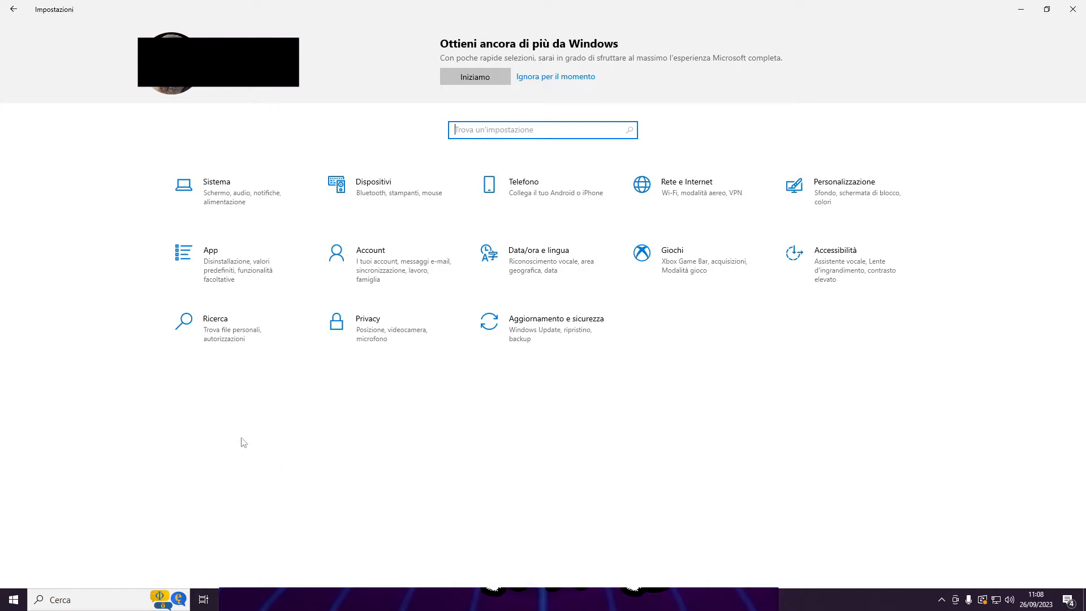
mouse_move(218, 271)
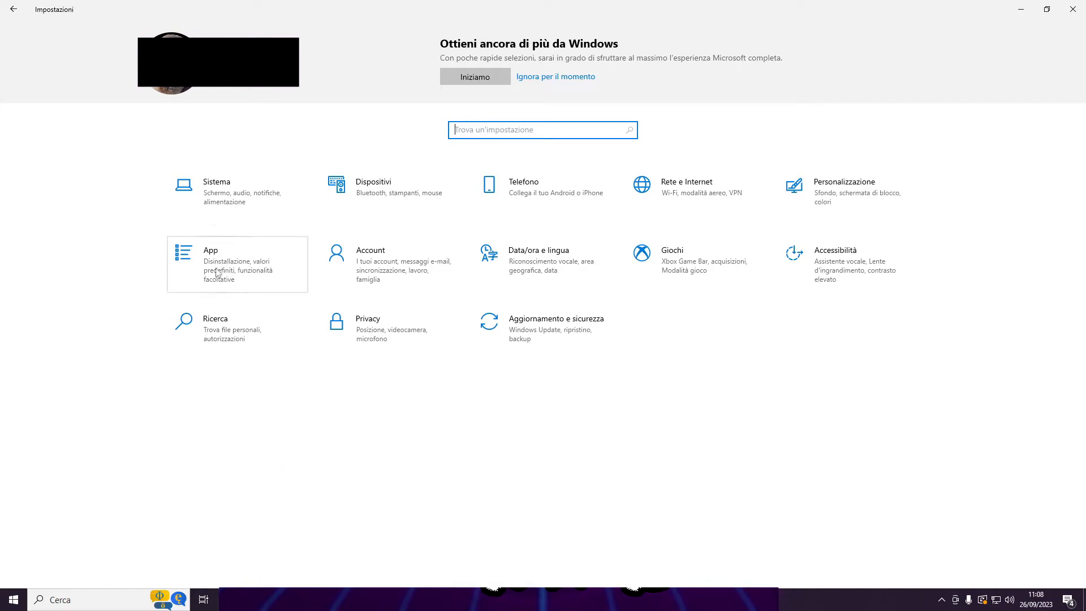
Step: Filter installed apps by 'xbox', select Xbox Live and start uninstalling it
click(211, 264)
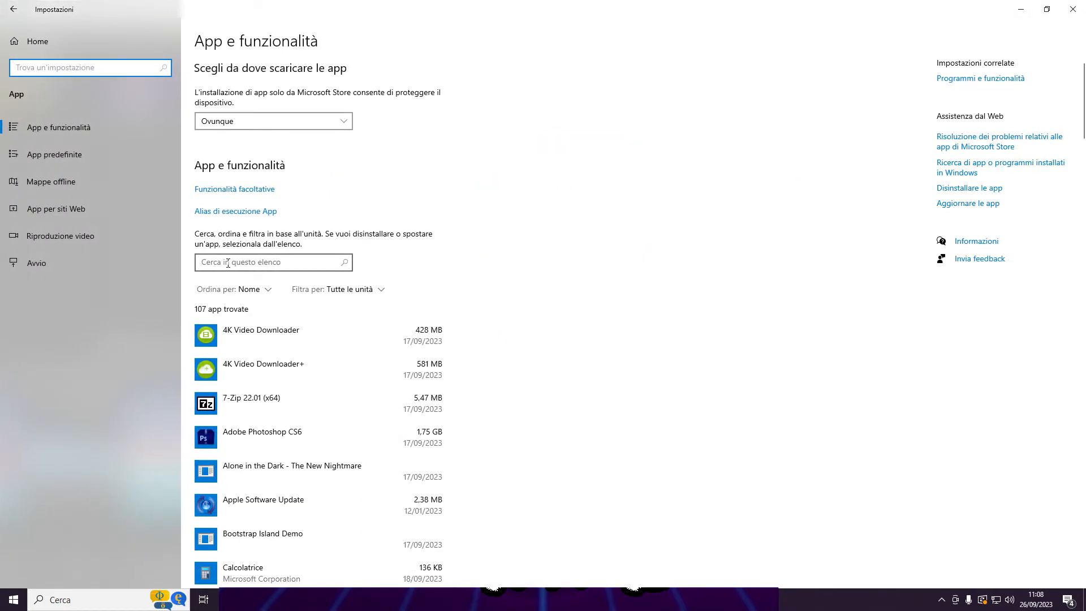
text(xbox)
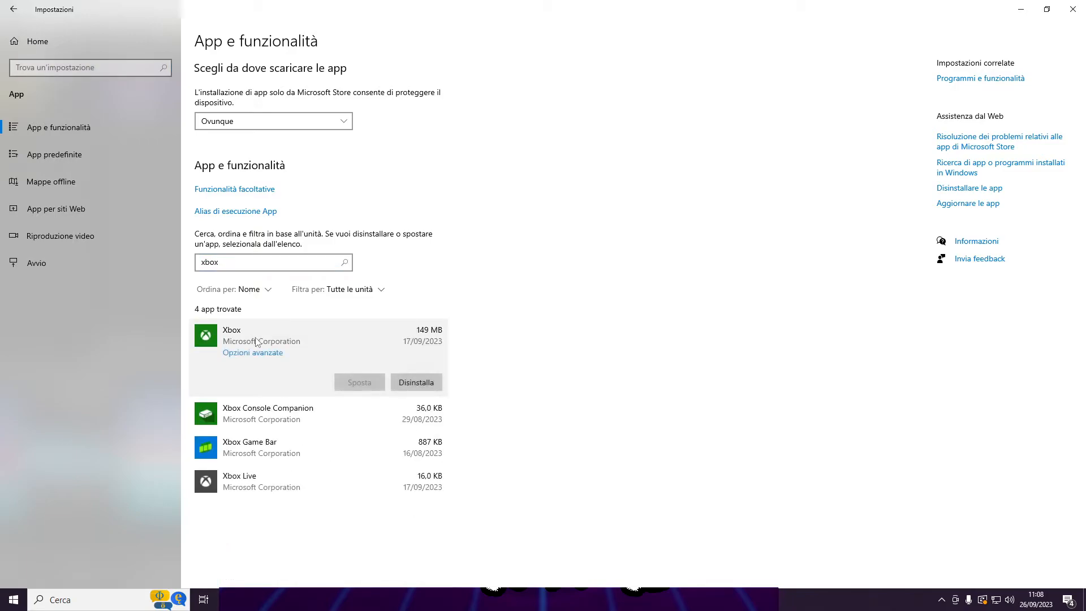
mouse_move(416, 382)
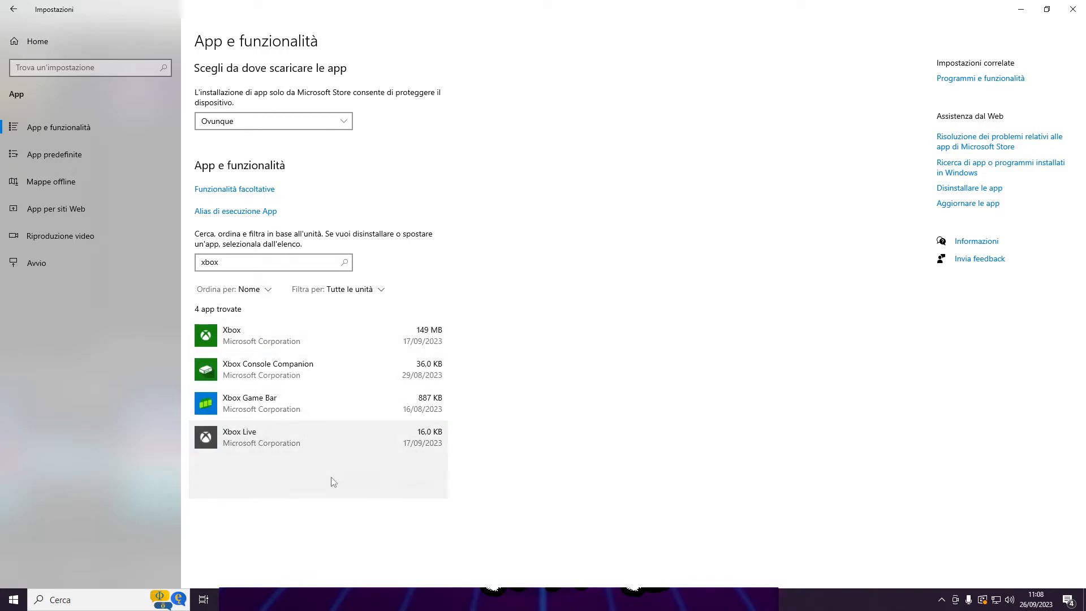
click(311, 437)
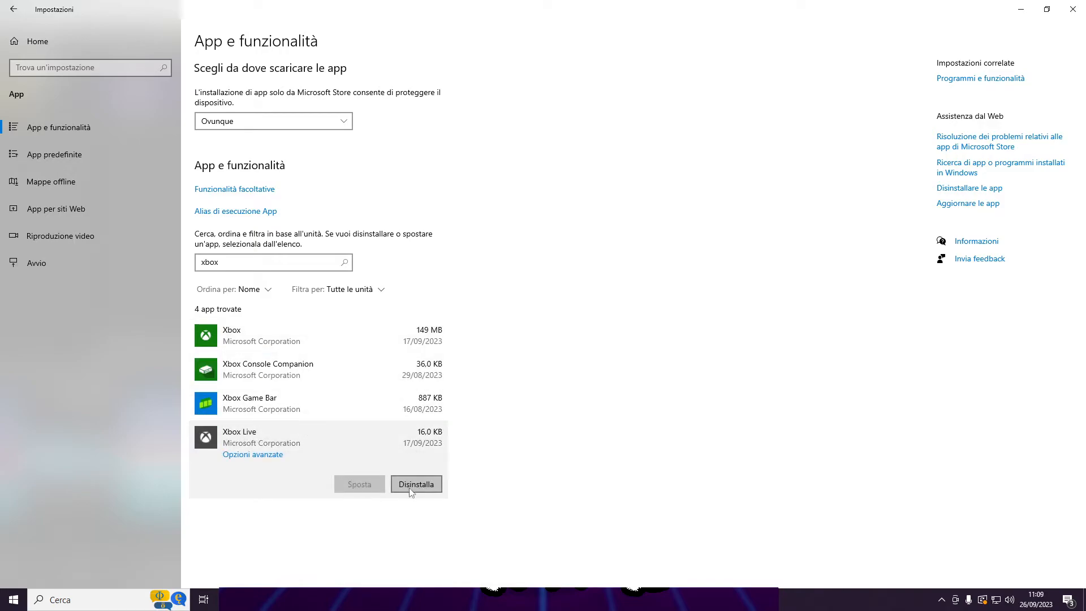
mouse_move(413, 488)
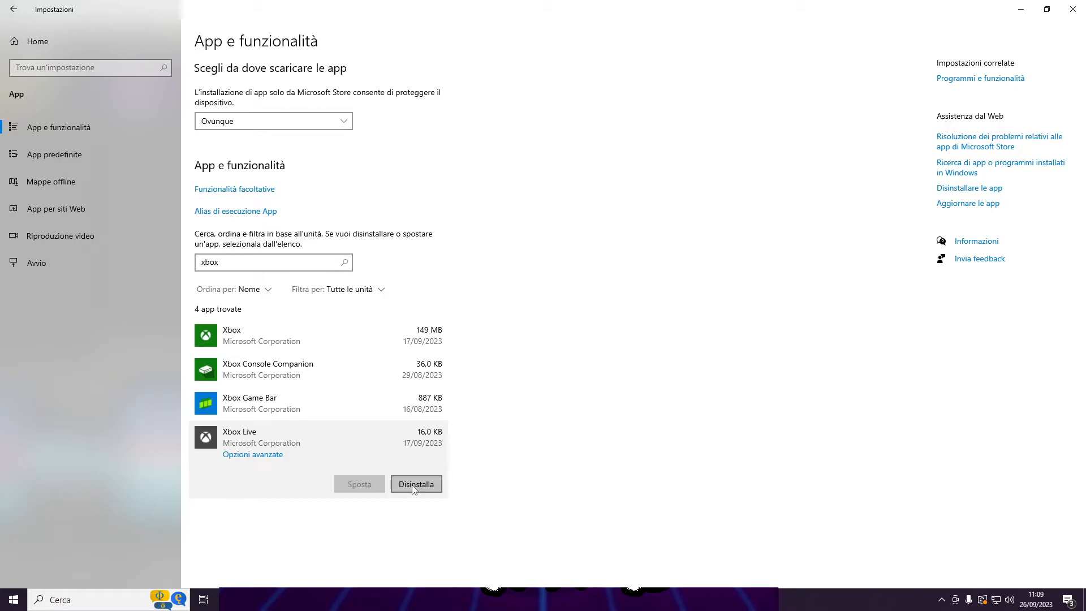
click(13, 599)
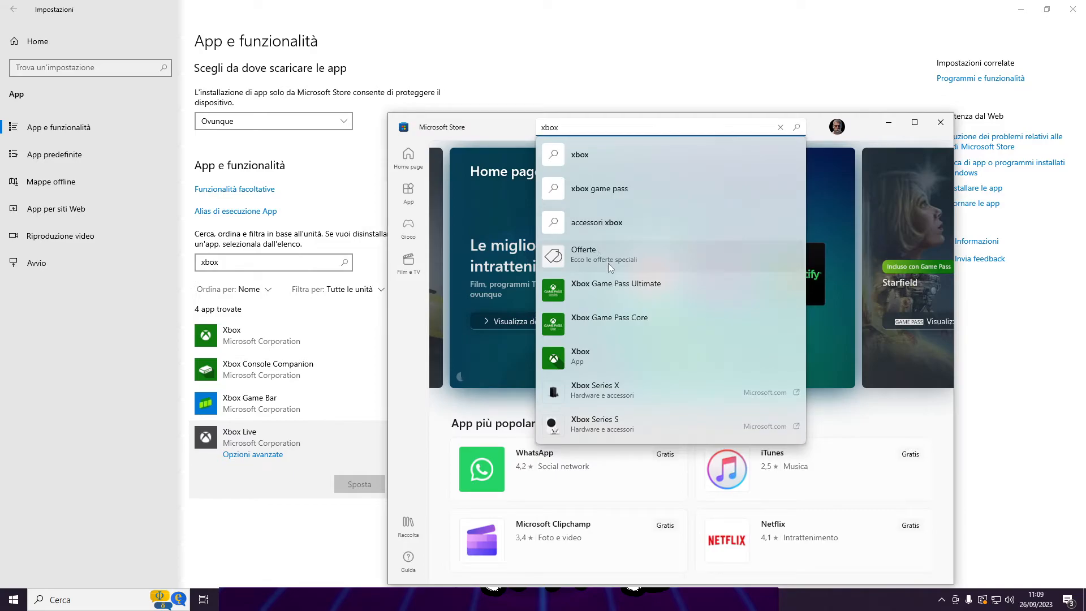
mouse_move(580, 358)
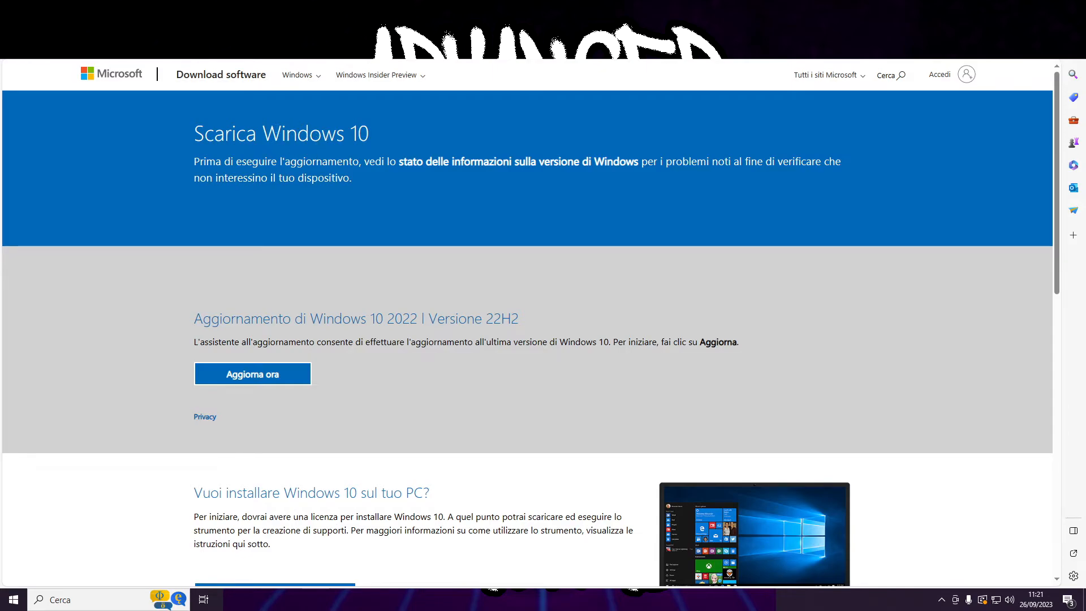
mouse_move(253, 299)
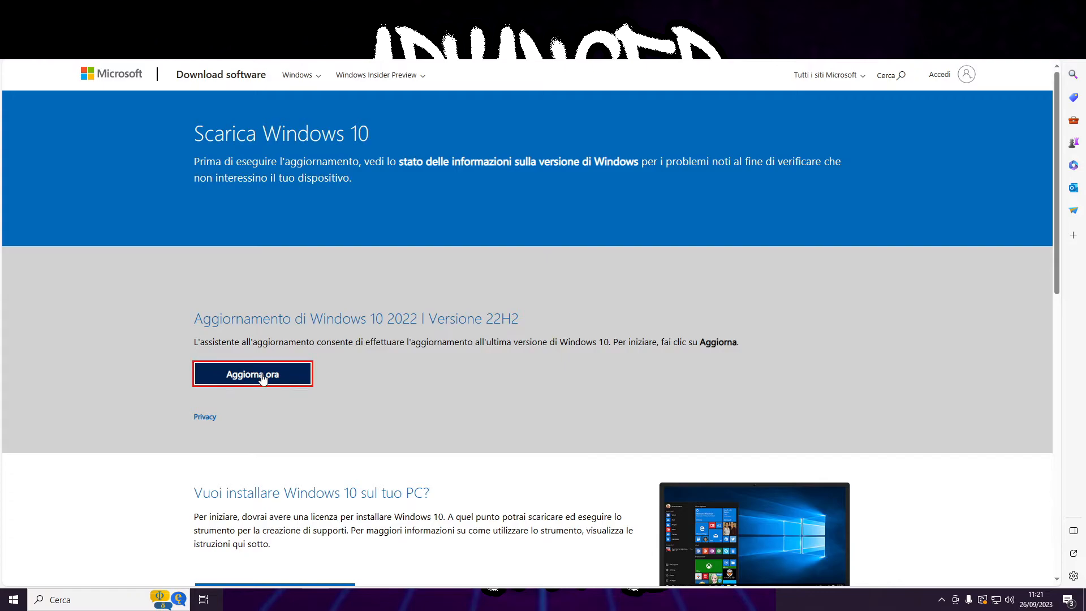
Step: Download and save the Windows 10 update assistant (Windows10Upgrade9252.exe)
click(252, 374)
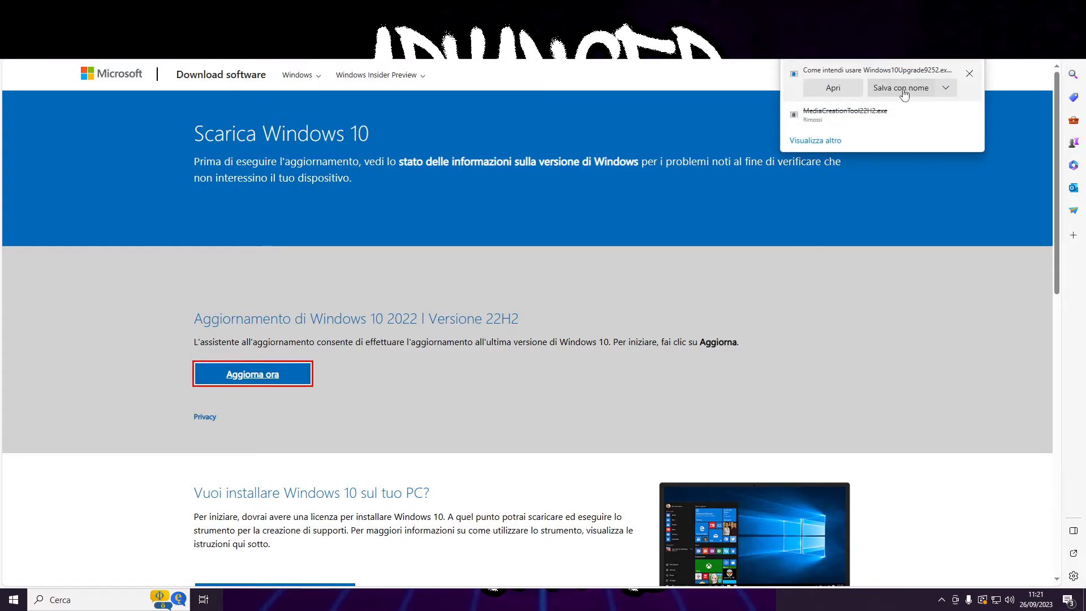
click(900, 87)
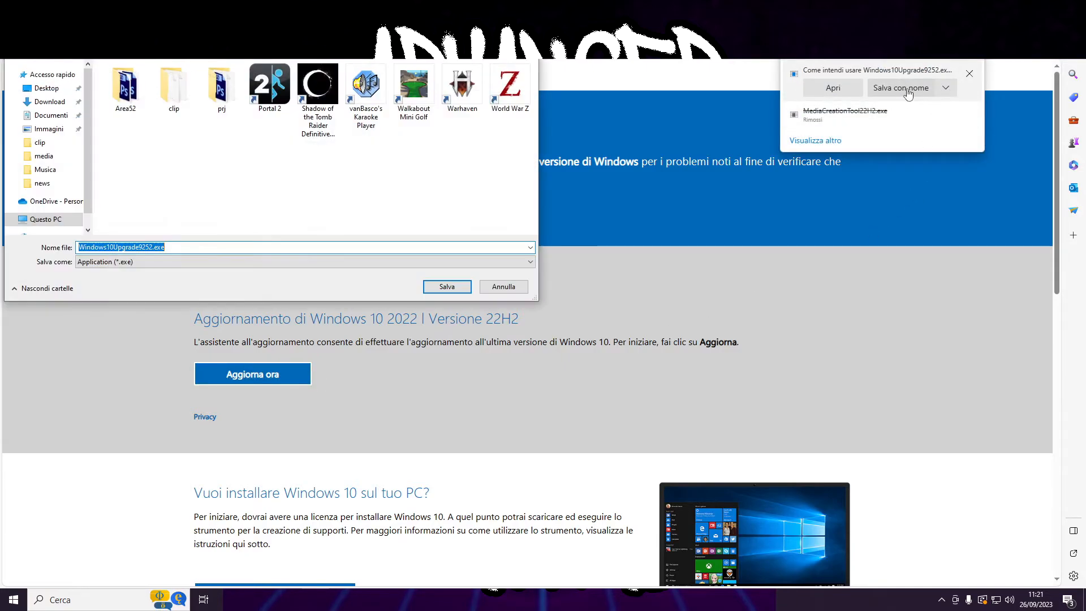
click(446, 286)
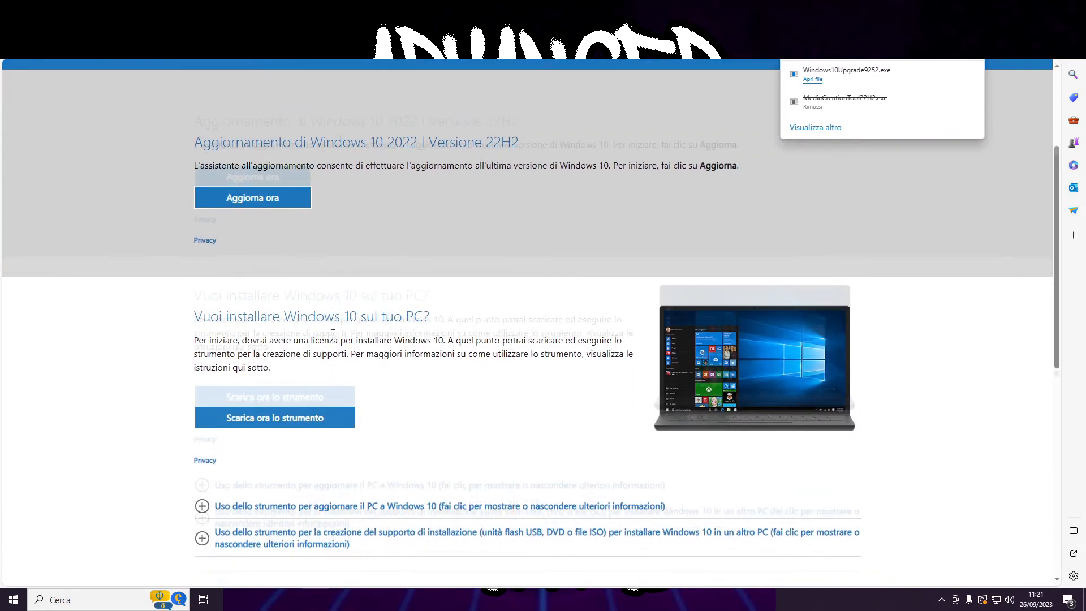
Step: Download and save the media creation tool (MediaCreationTool22H2.exe)
scroll(down, 3)
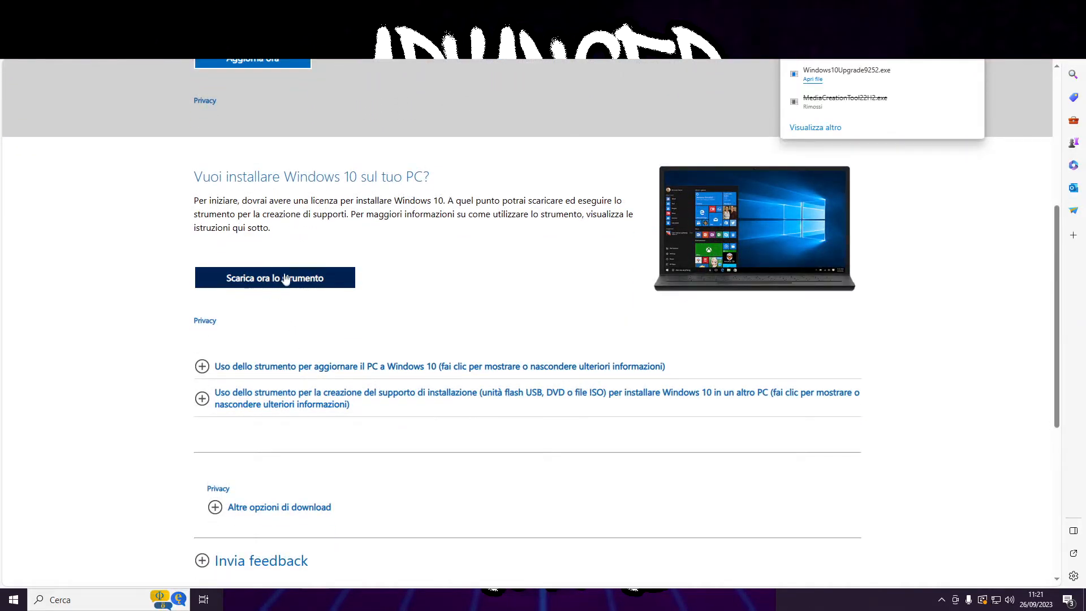
click(275, 277)
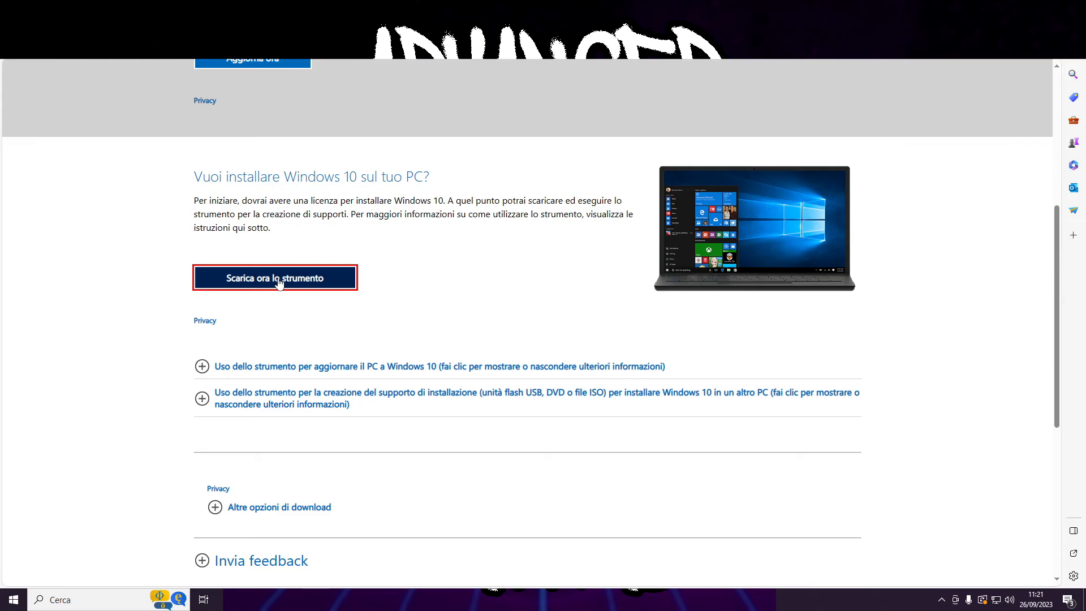
click(274, 278)
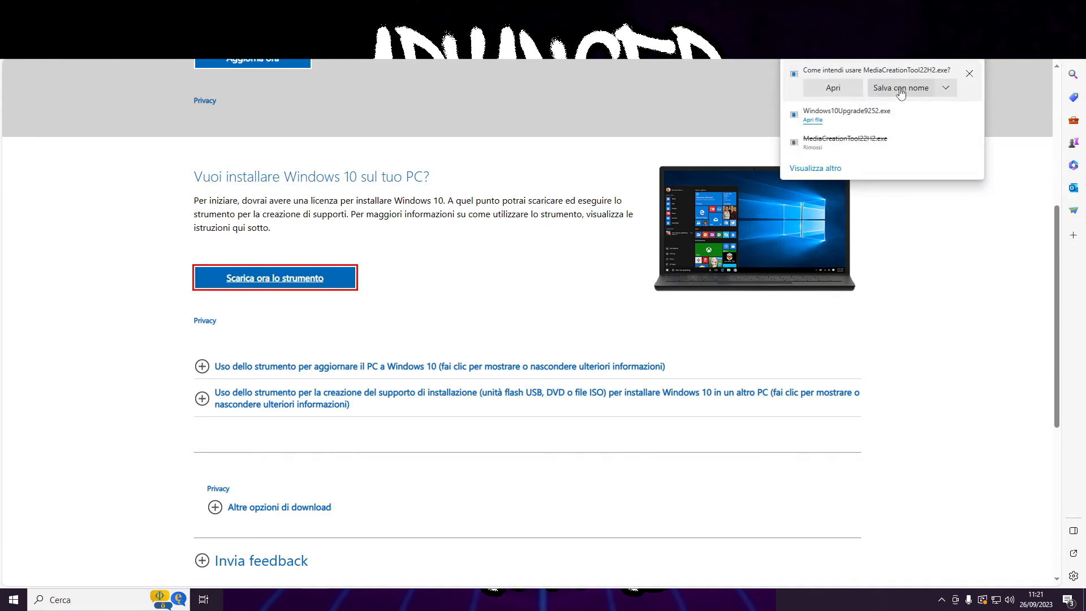
click(901, 88)
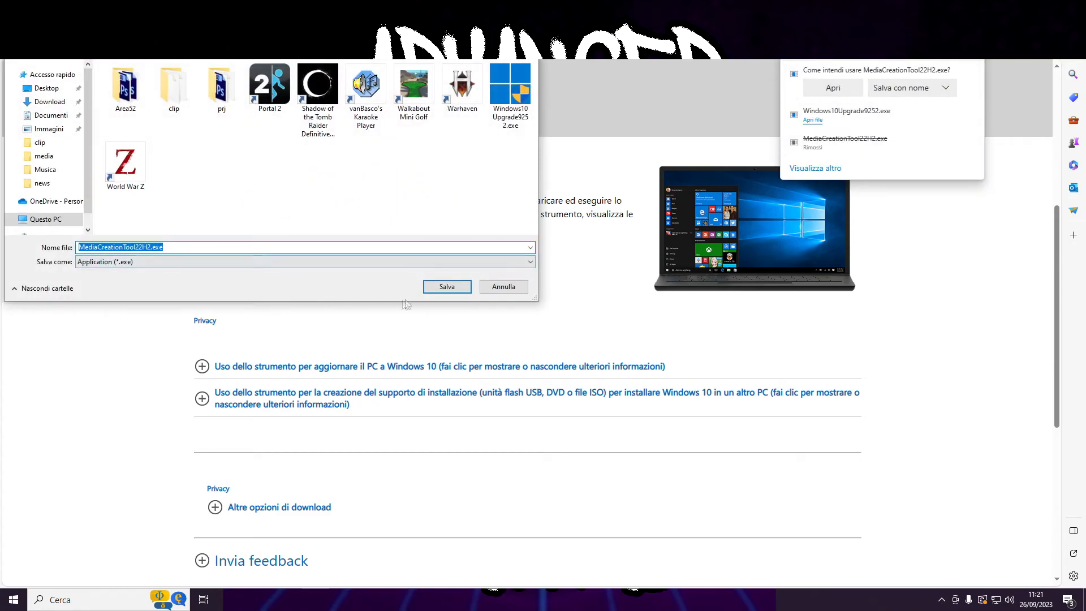
click(446, 286)
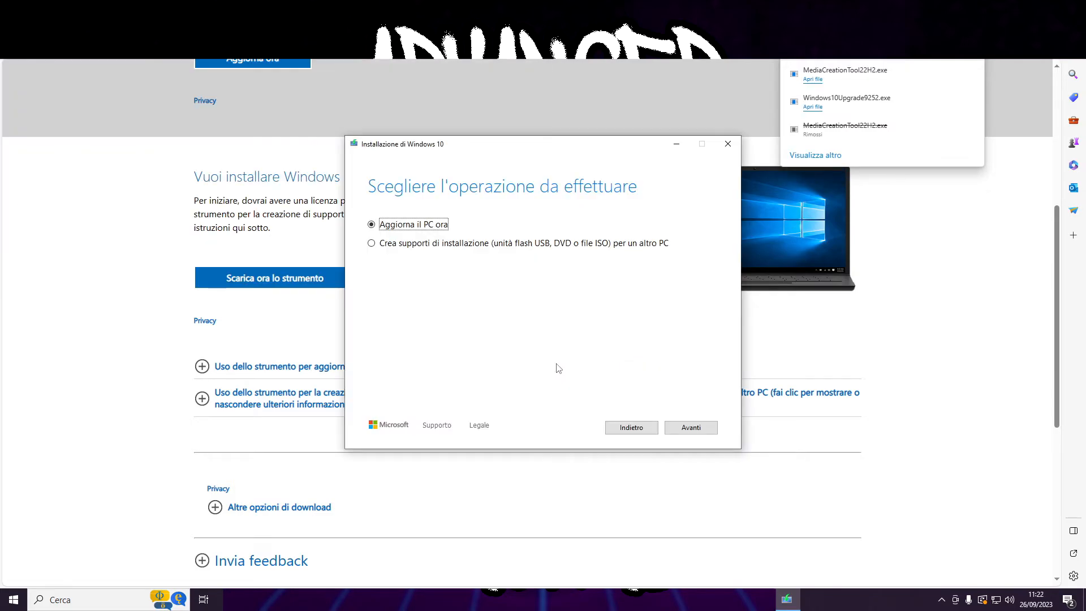
mouse_move(475, 346)
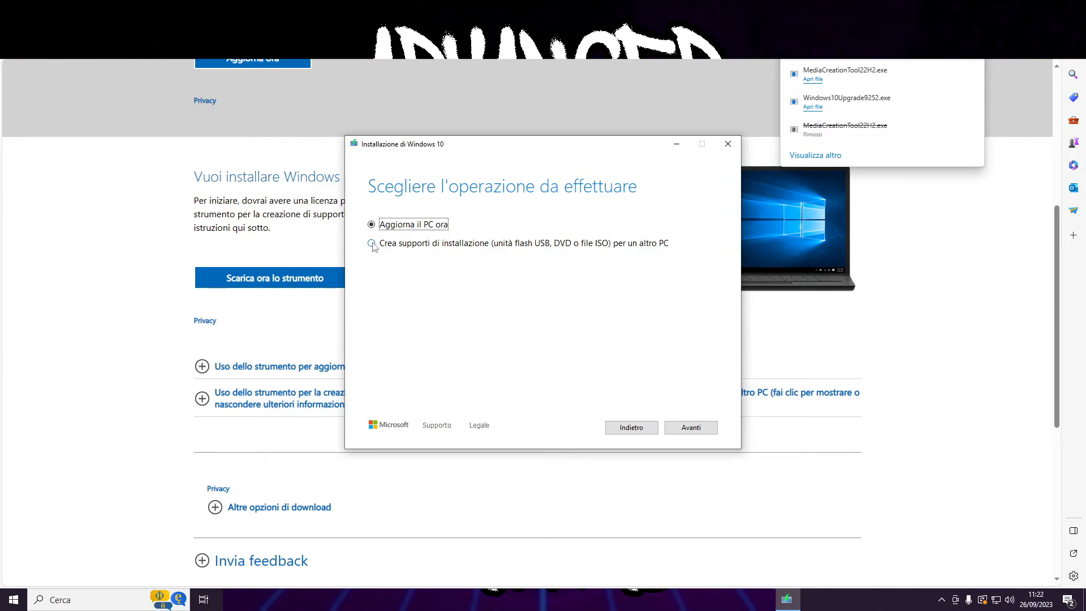
Step: Choose installation media for another PC, keeping the recommended Italian 64-bit options
click(371, 243)
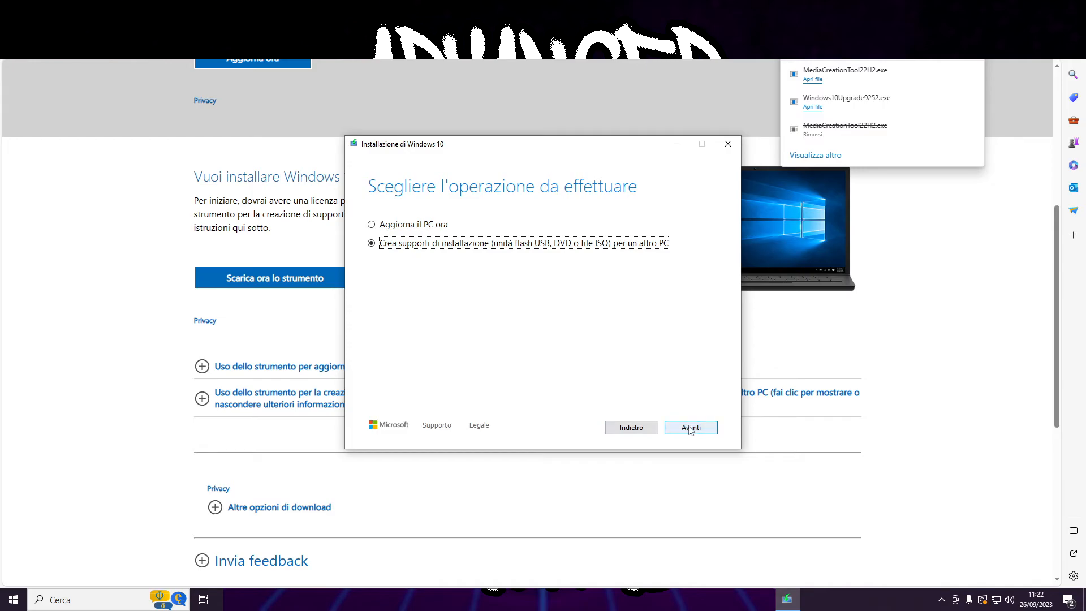
click(690, 428)
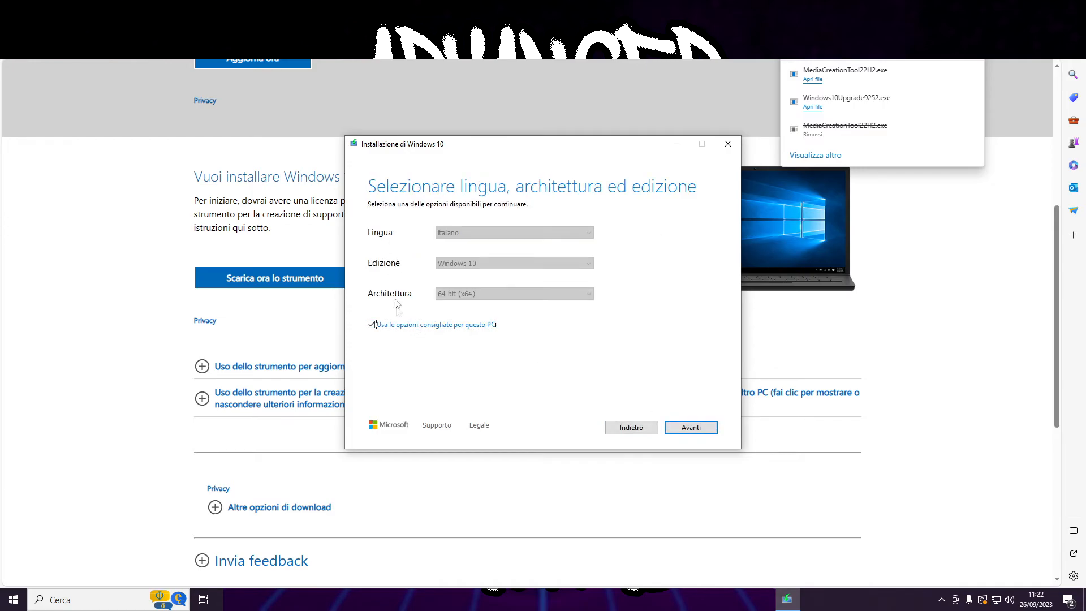
mouse_move(690, 428)
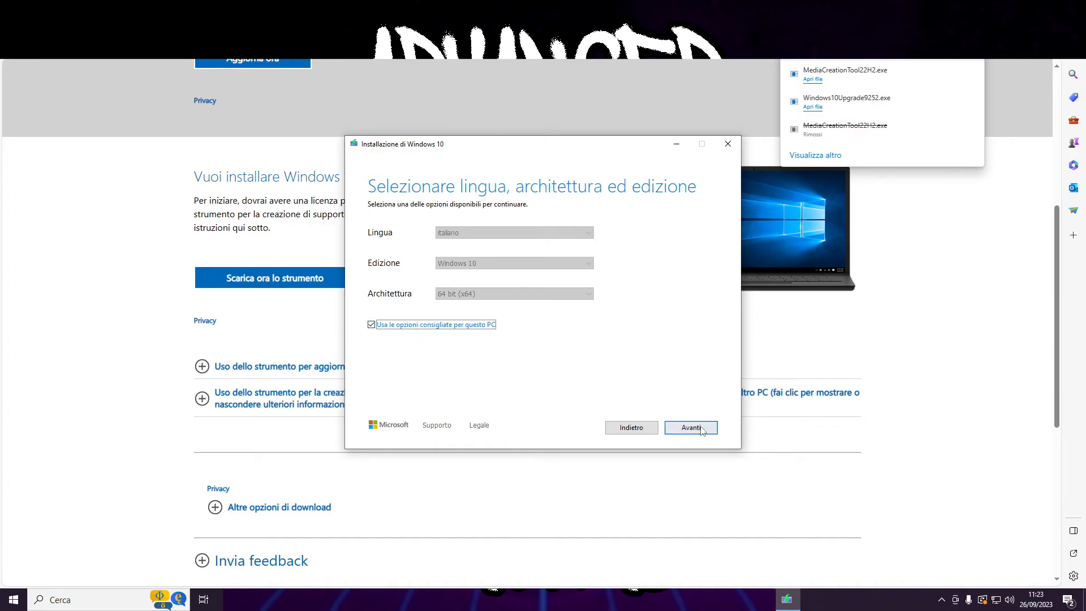
click(690, 428)
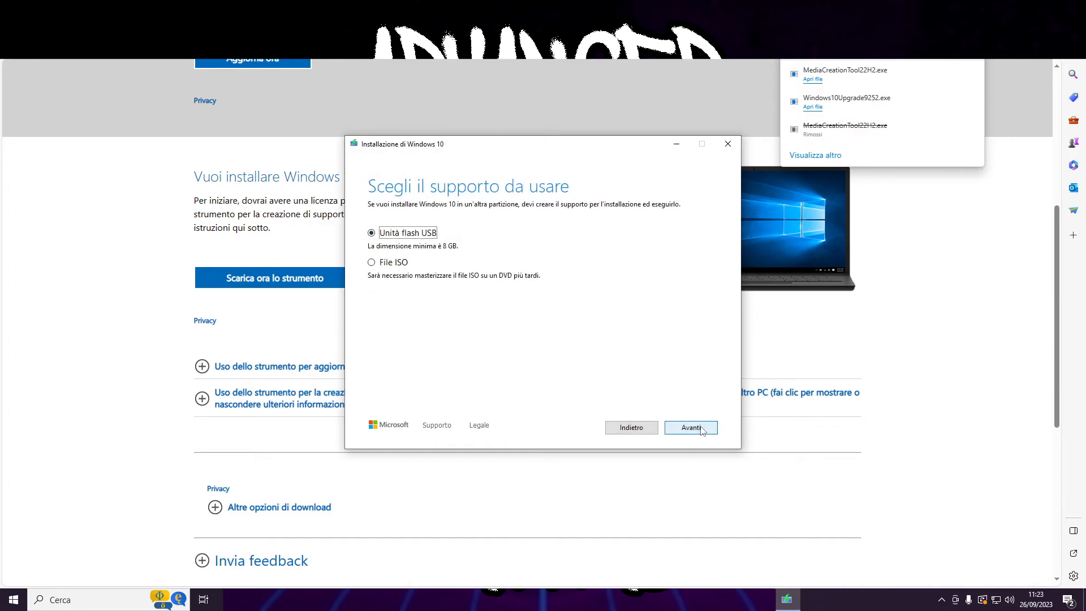
mouse_move(379, 268)
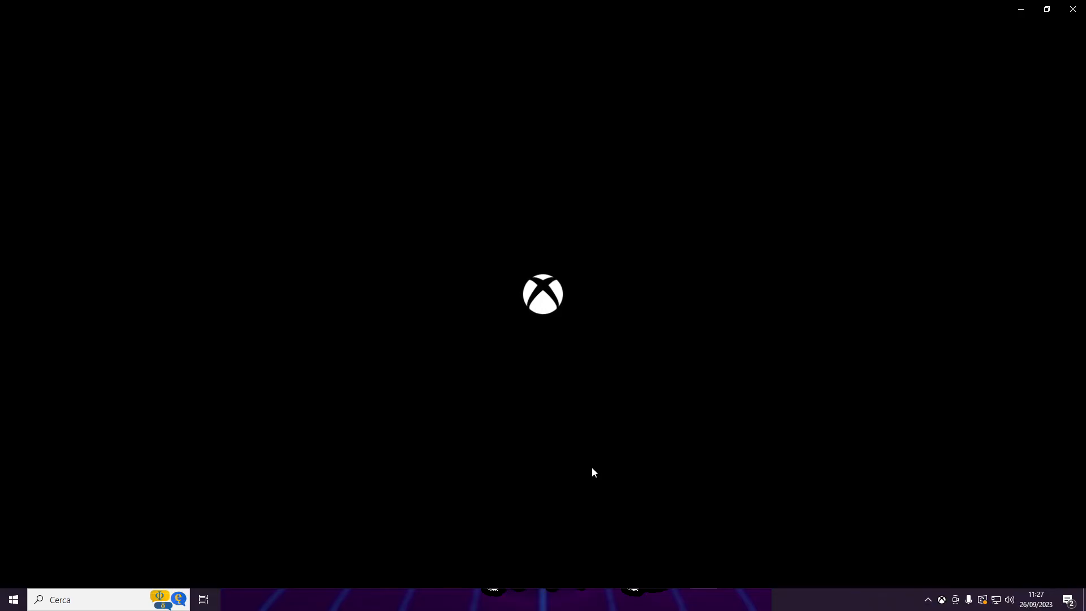
mouse_move(504, 419)
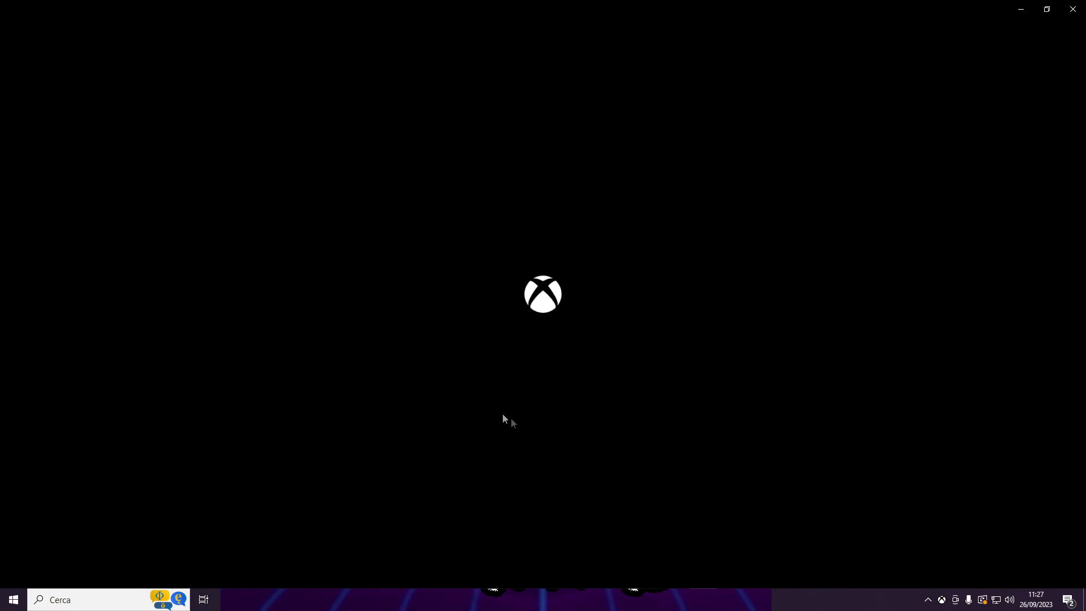
mouse_move(393, 361)
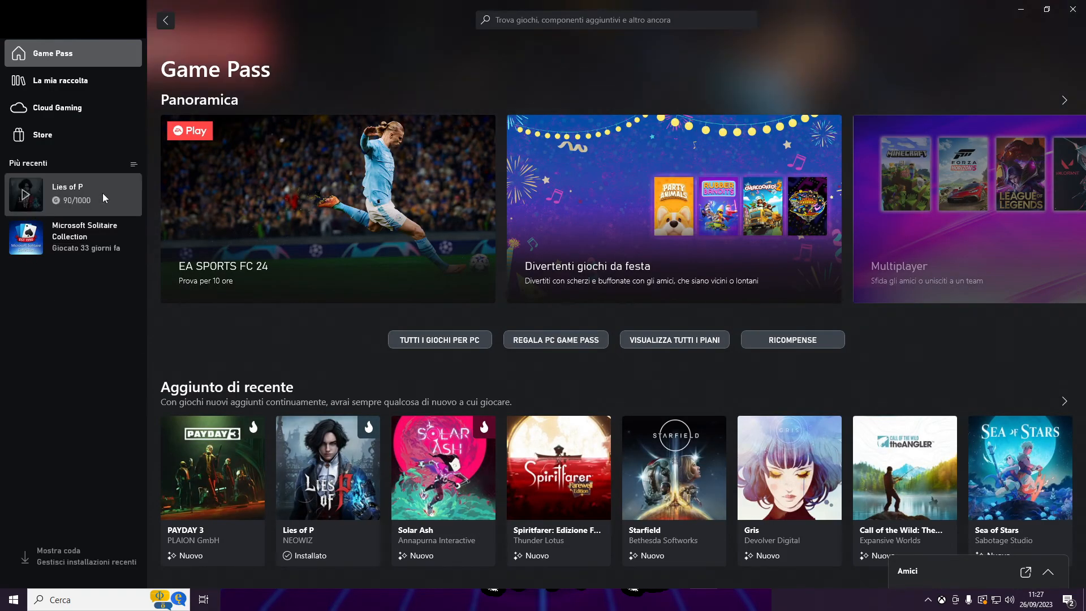
Step: From the Lies of P page, show the installation options with the default C:\XboxGames folder
click(67, 194)
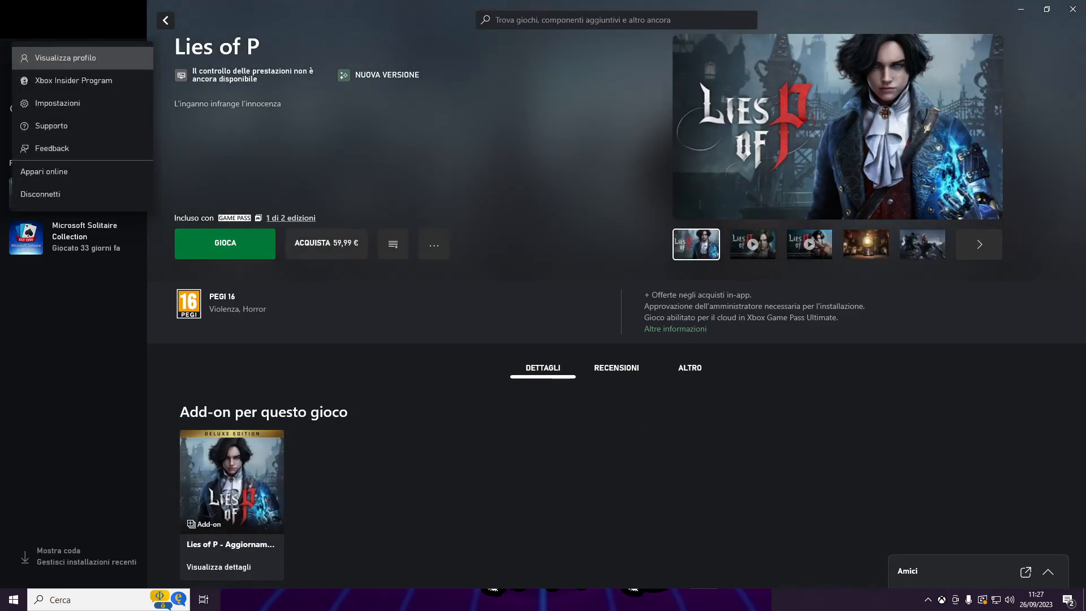
click(58, 102)
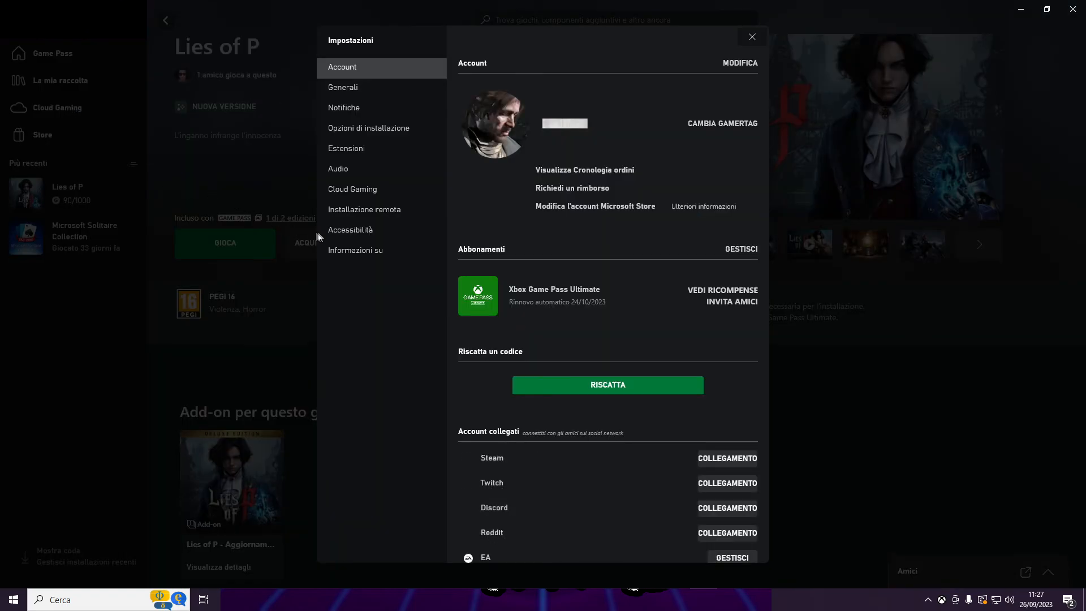
click(368, 128)
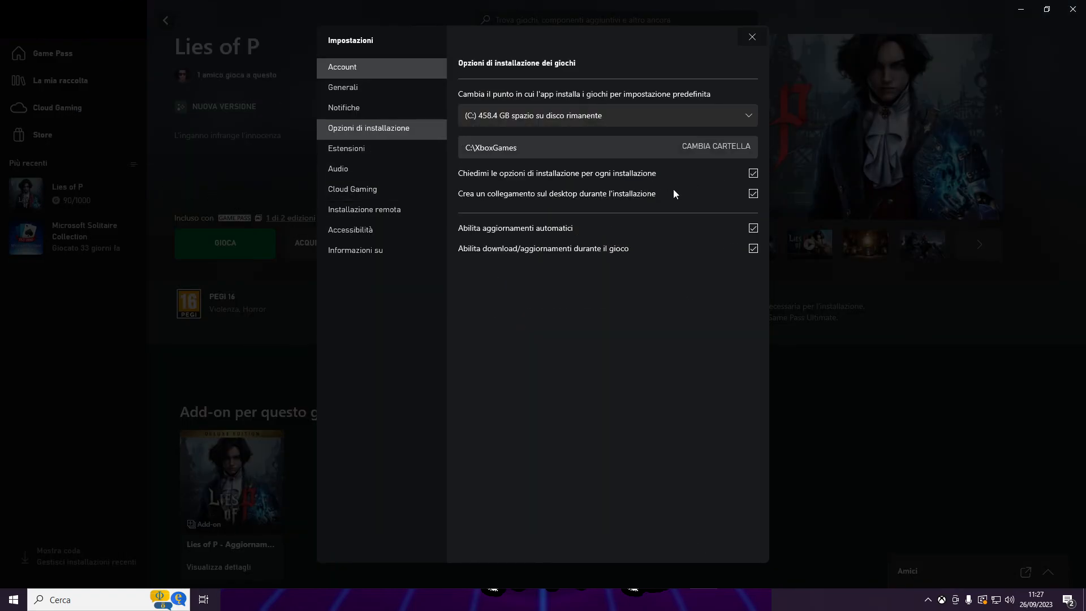
mouse_move(559, 256)
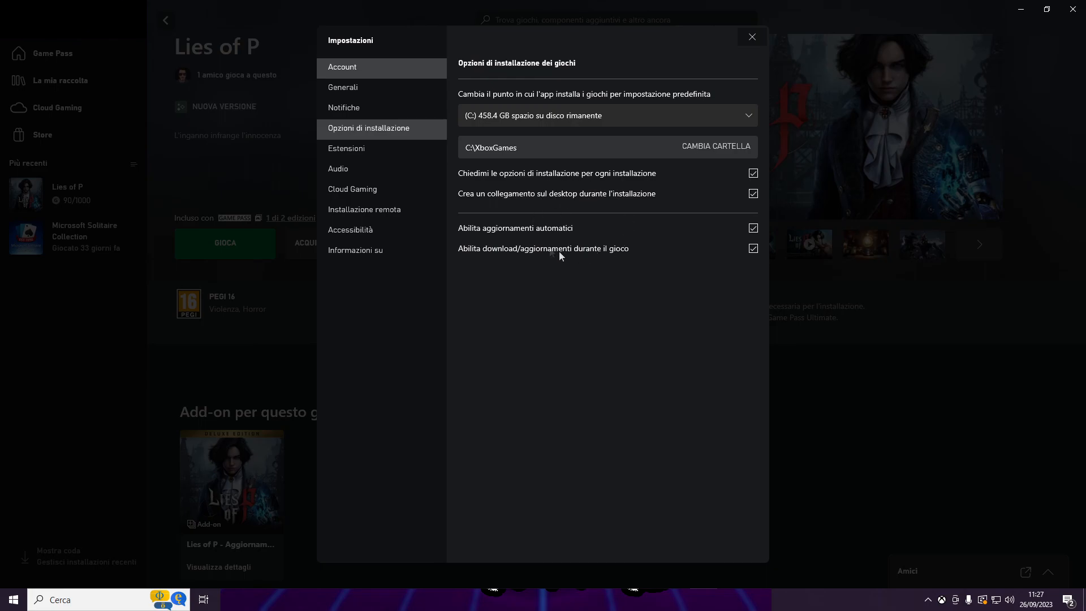
mouse_move(597, 115)
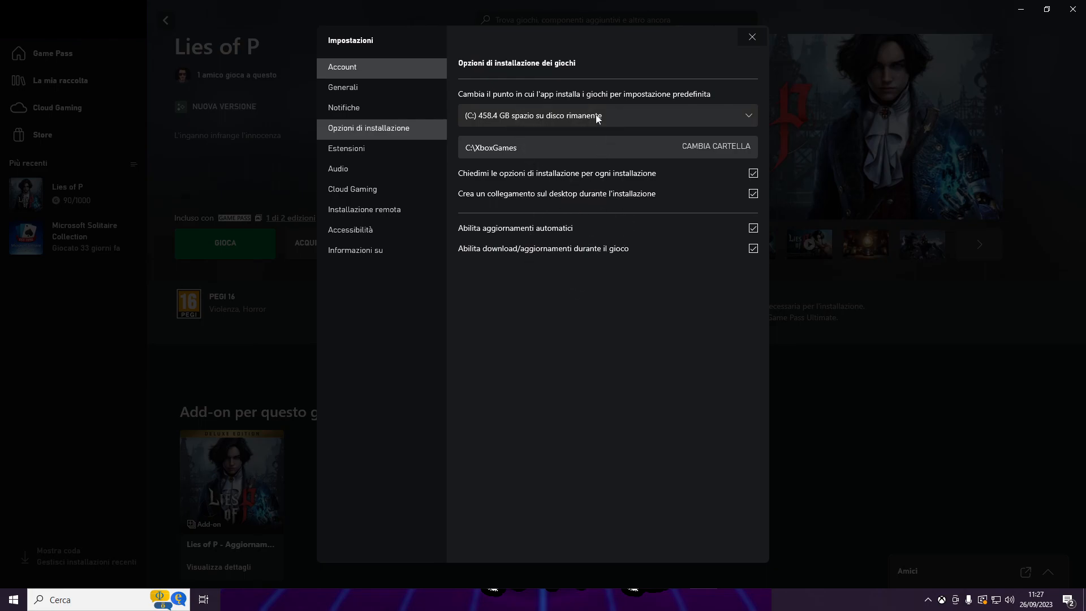